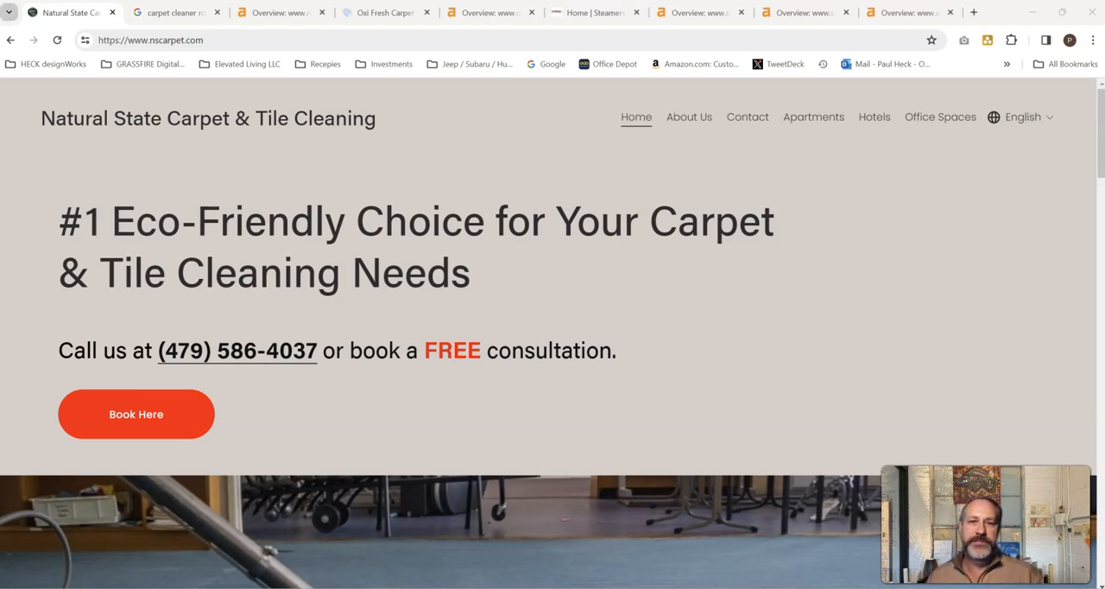
pyautogui.moveTo(9, 13)
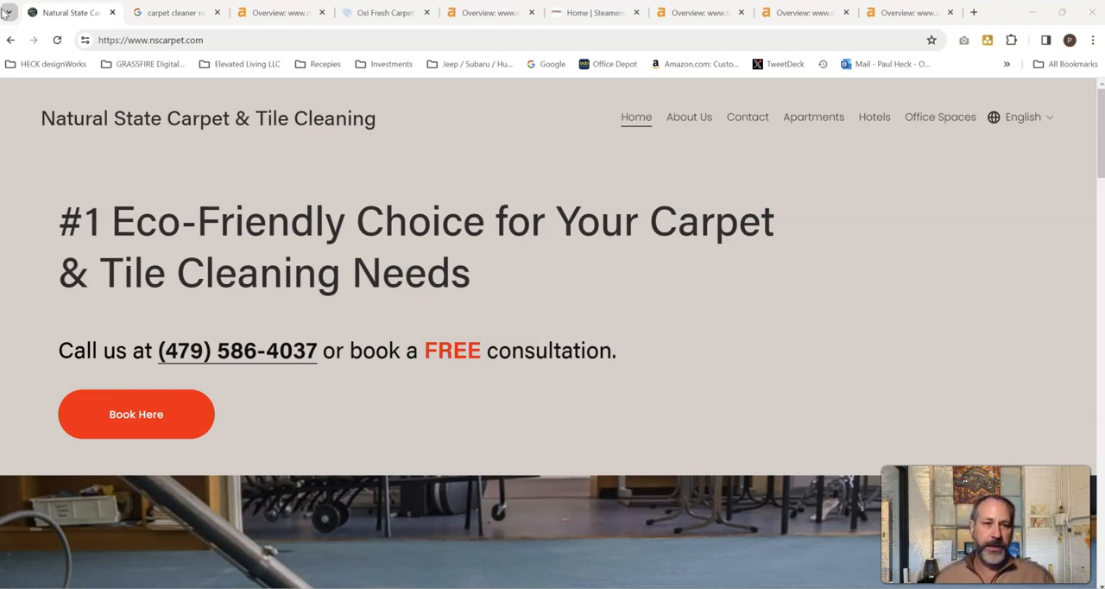
pyautogui.moveTo(67, 12)
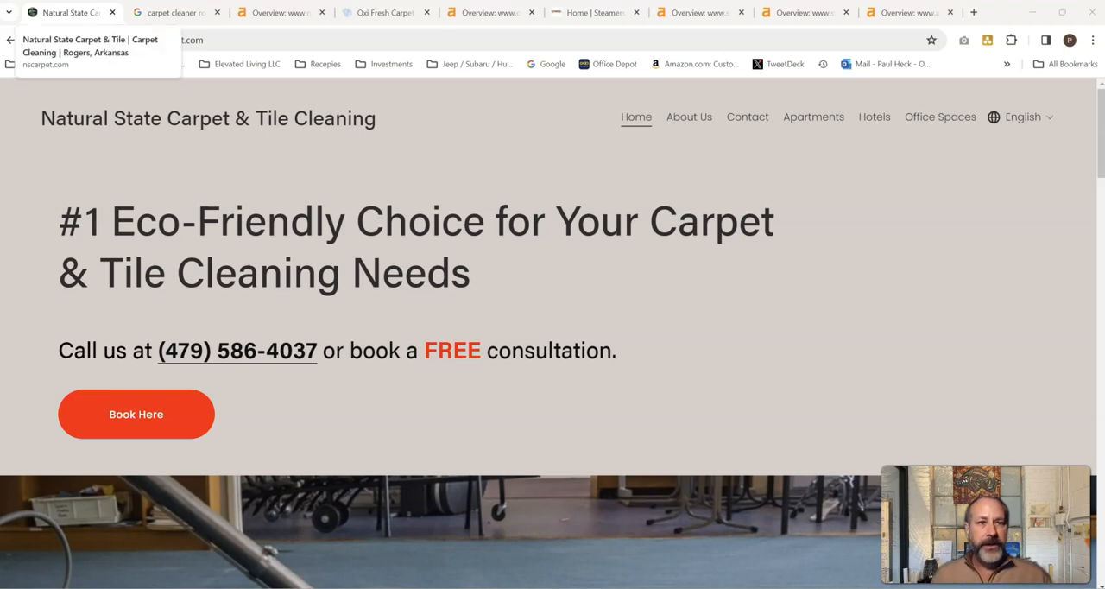
# Finish scrolling the current page, then switch to the 'carpet cleaner rogers ar' Google results
pyautogui.scroll(-3)
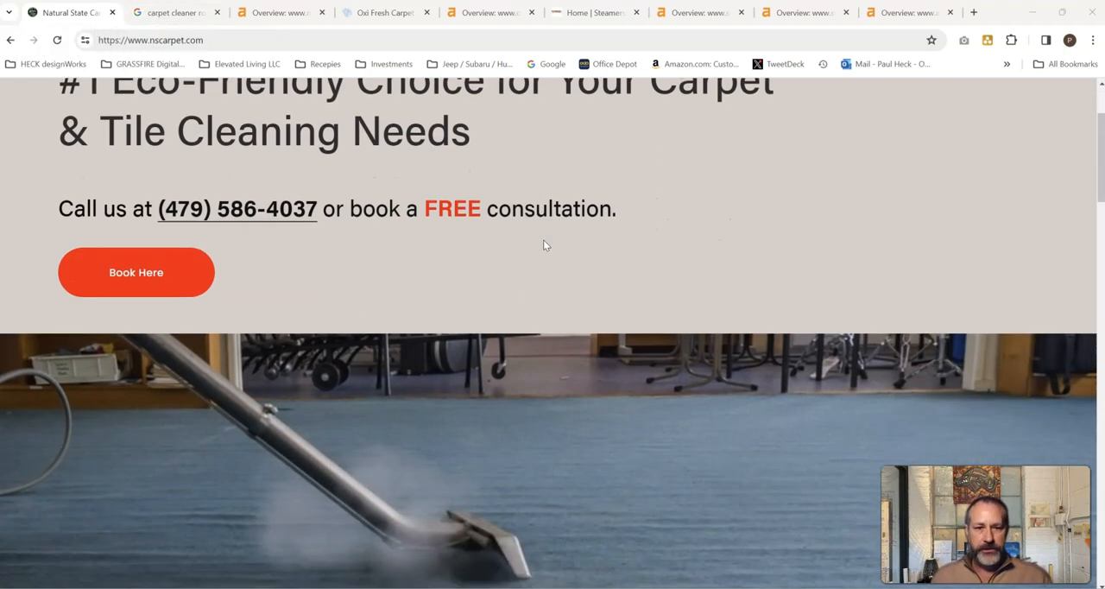
pyautogui.scroll(-3)
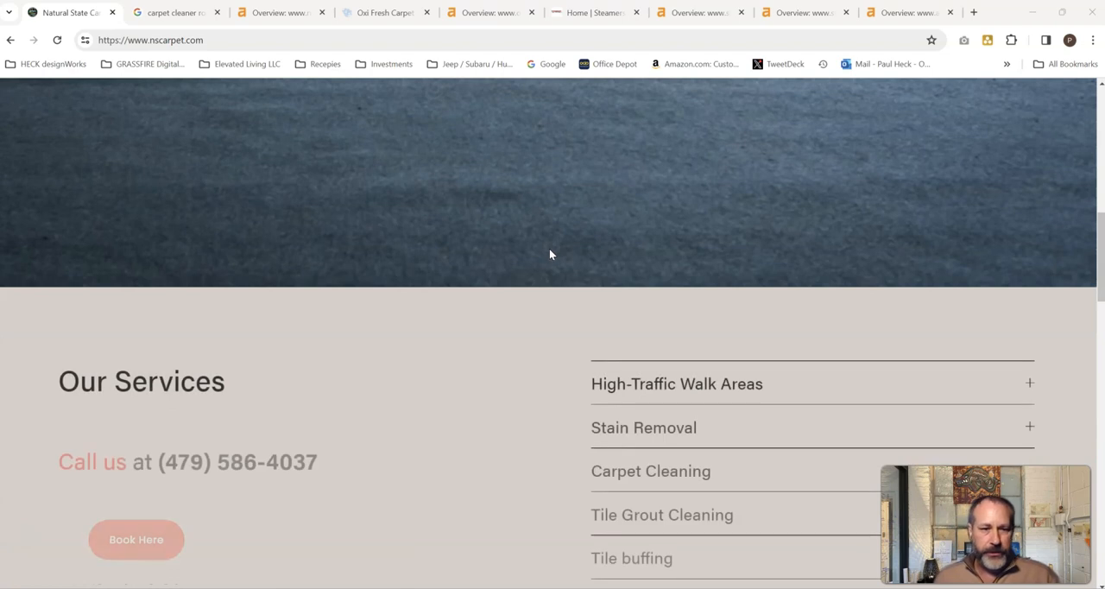
pyautogui.scroll(-3)
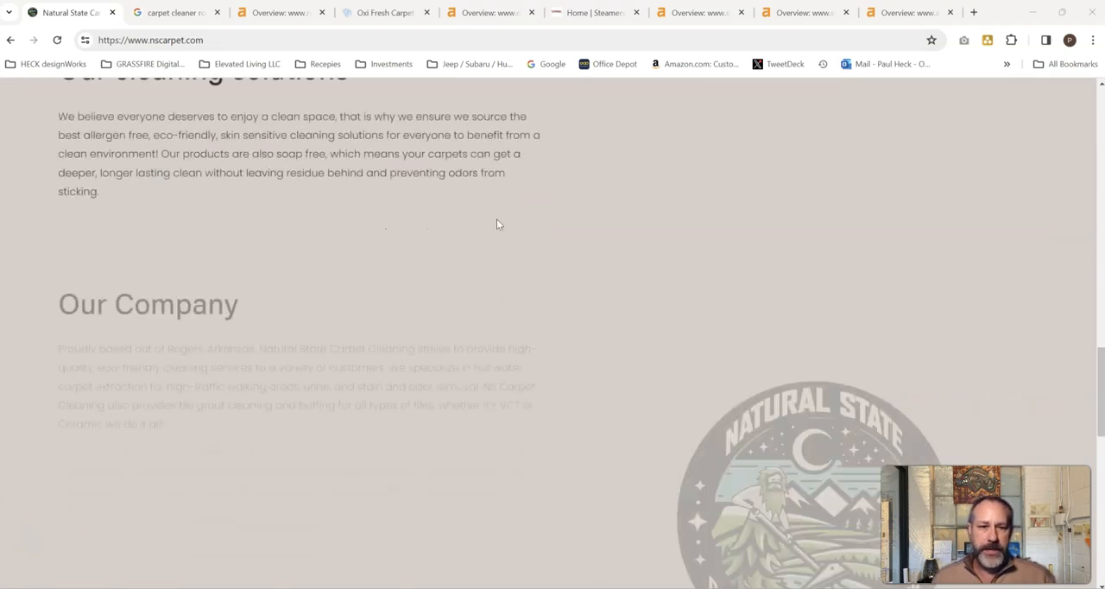
pyautogui.scroll(-3)
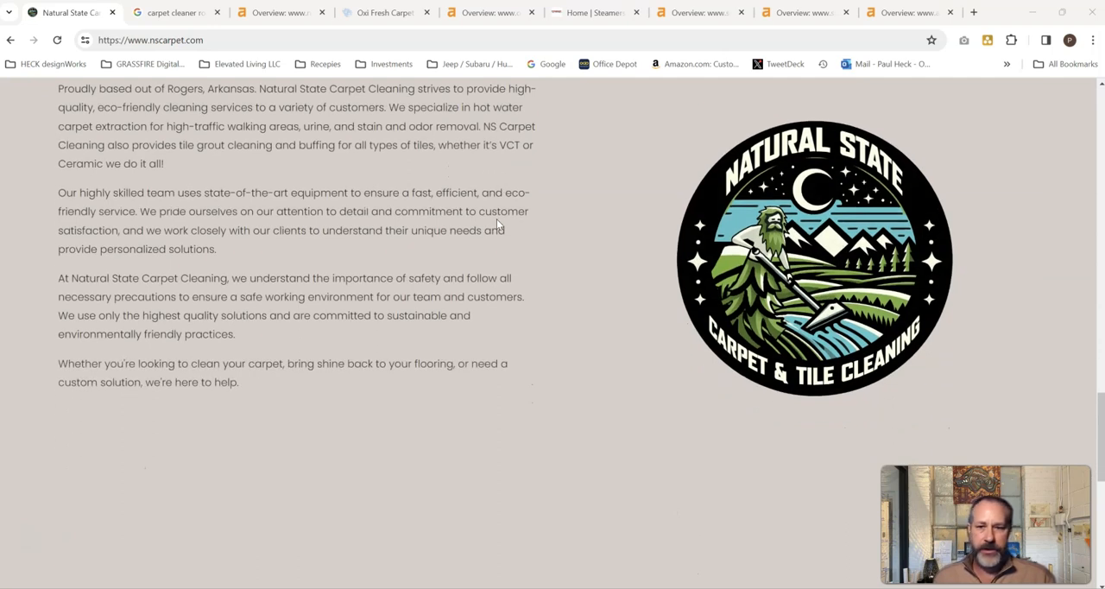
pyautogui.scroll(-3)
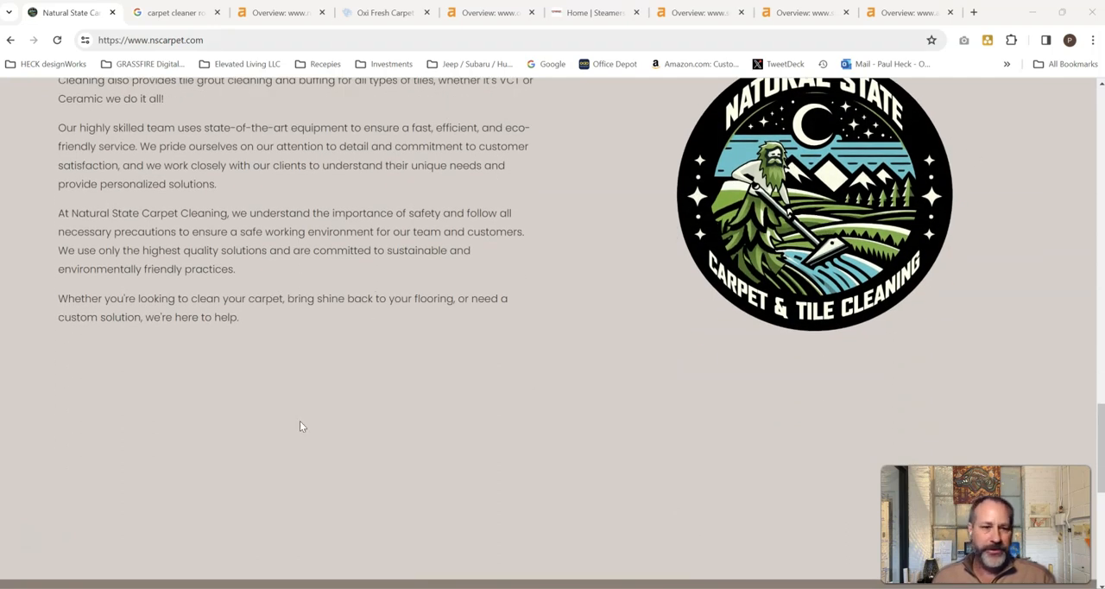
pyautogui.scroll(-3)
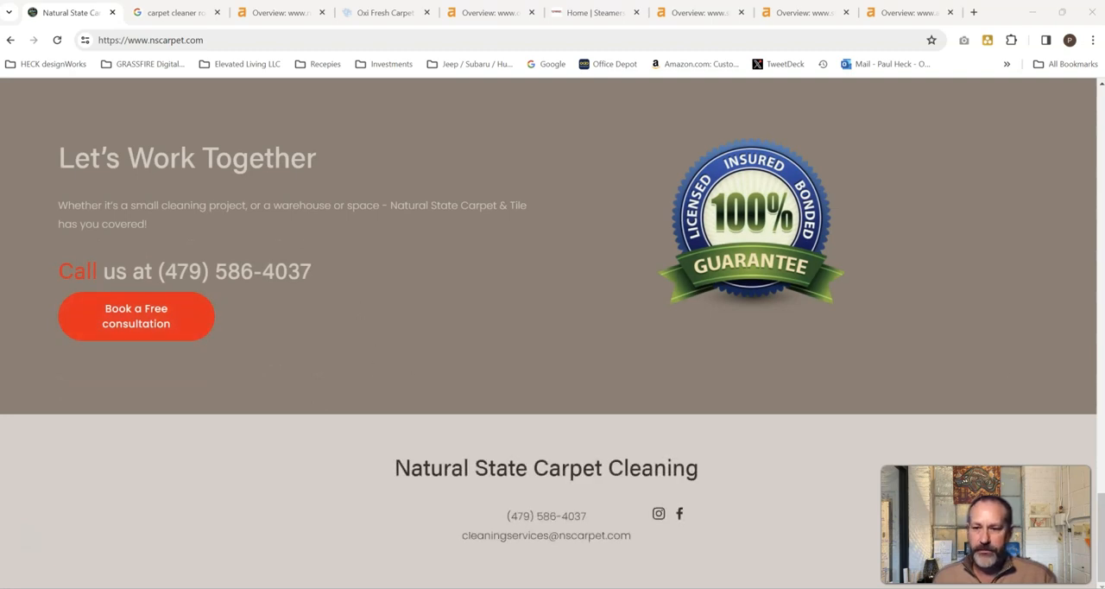
pyautogui.scroll(3)
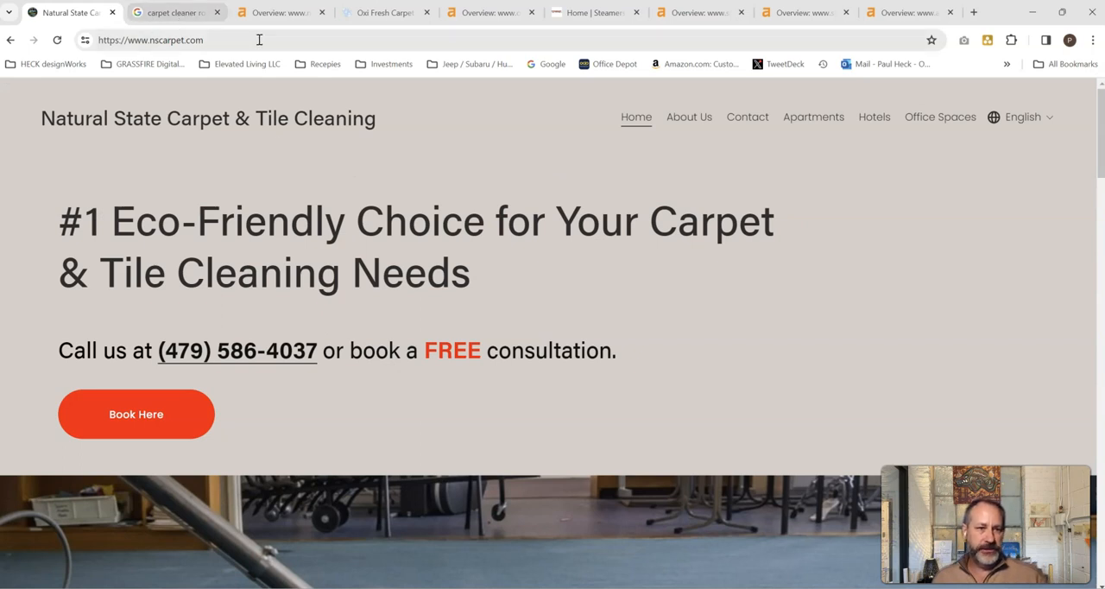
pyautogui.click(173, 12)
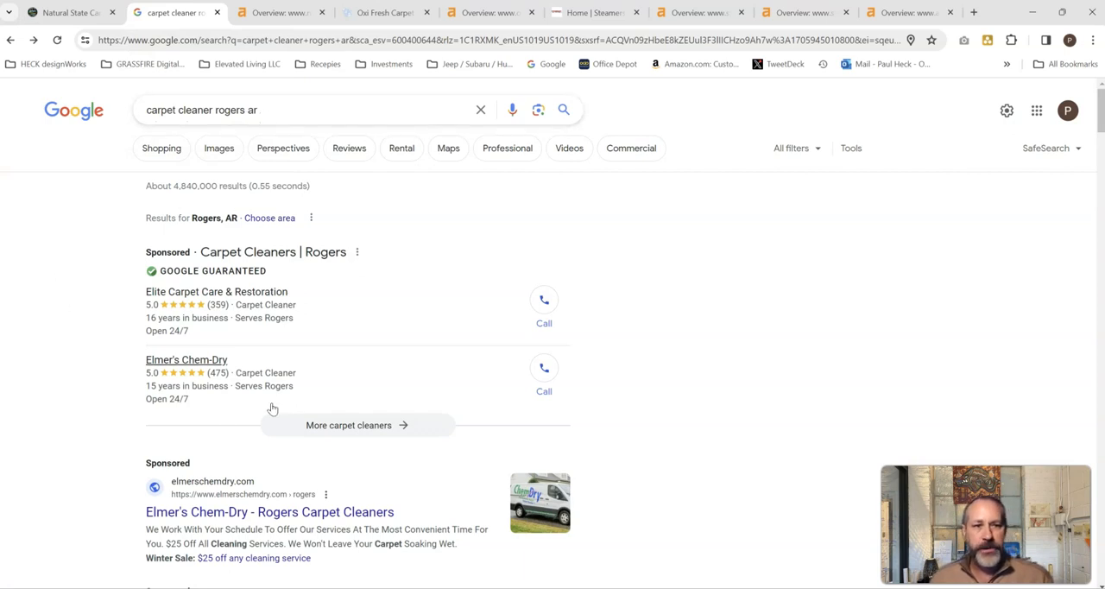
pyautogui.moveTo(227, 423)
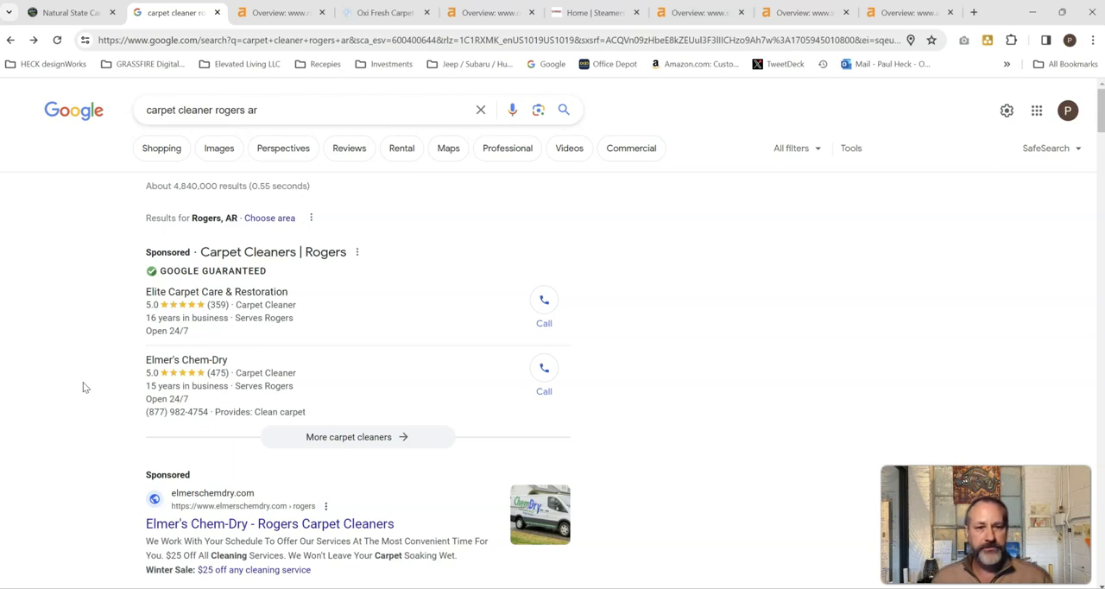
pyautogui.moveTo(124, 385)
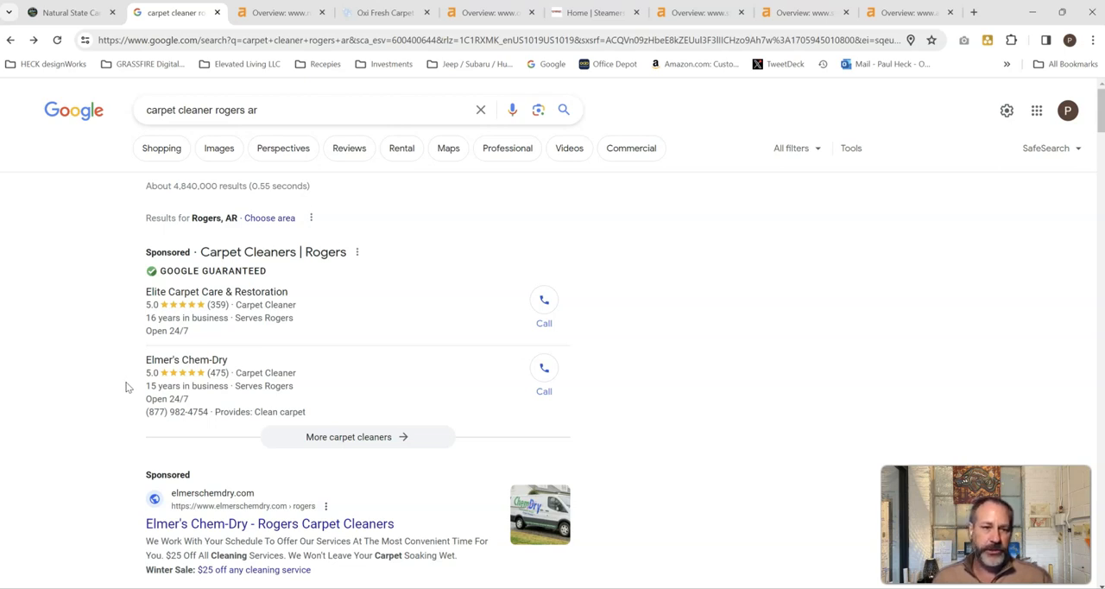
pyautogui.scroll(-3)
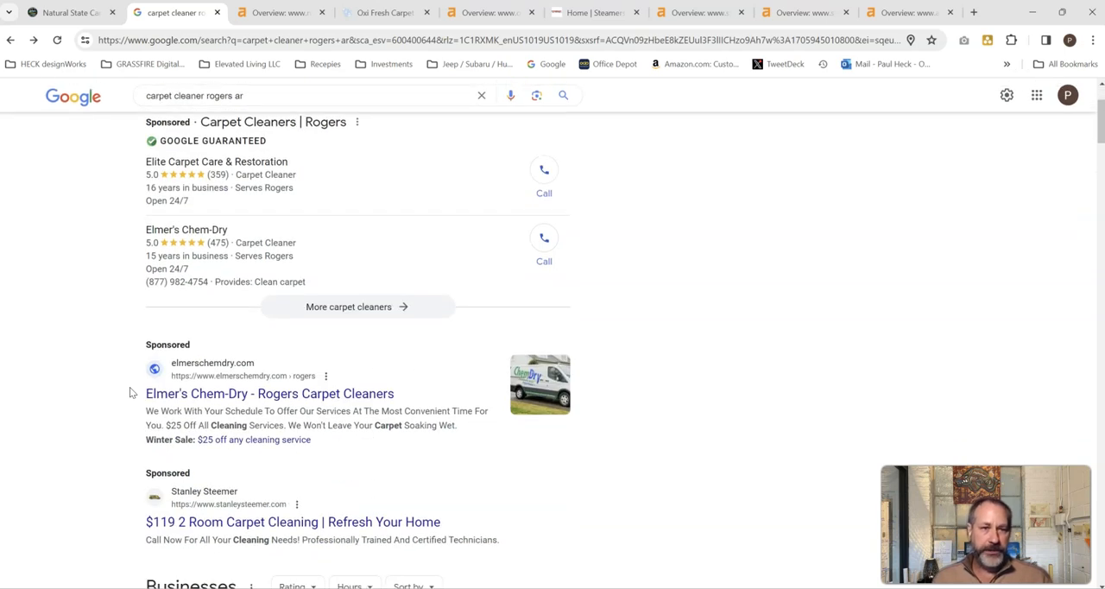
pyautogui.scroll(-3)
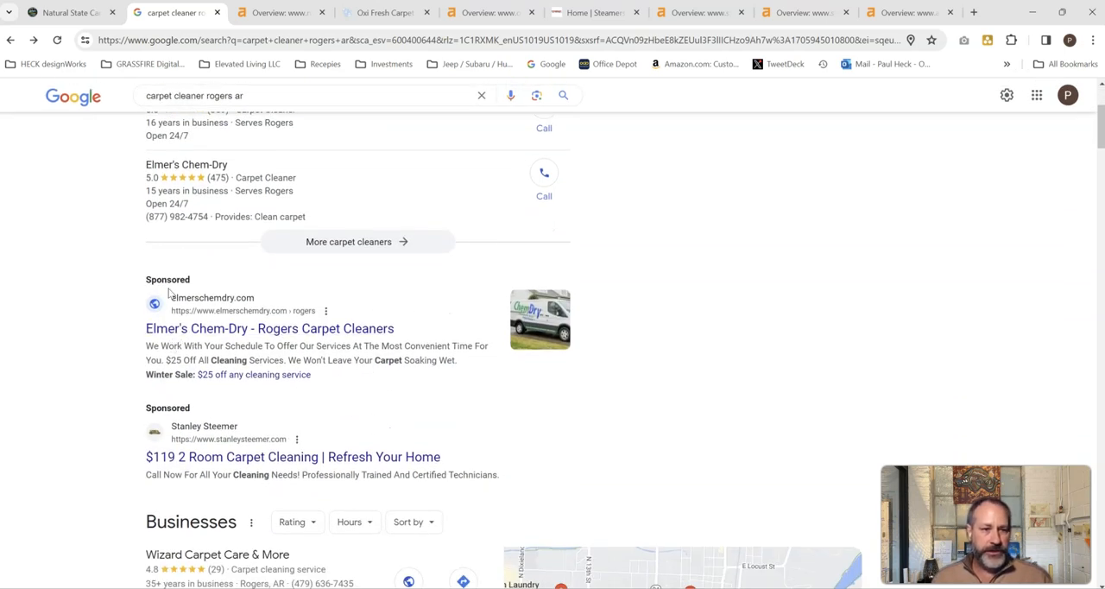
pyautogui.moveTo(143, 408)
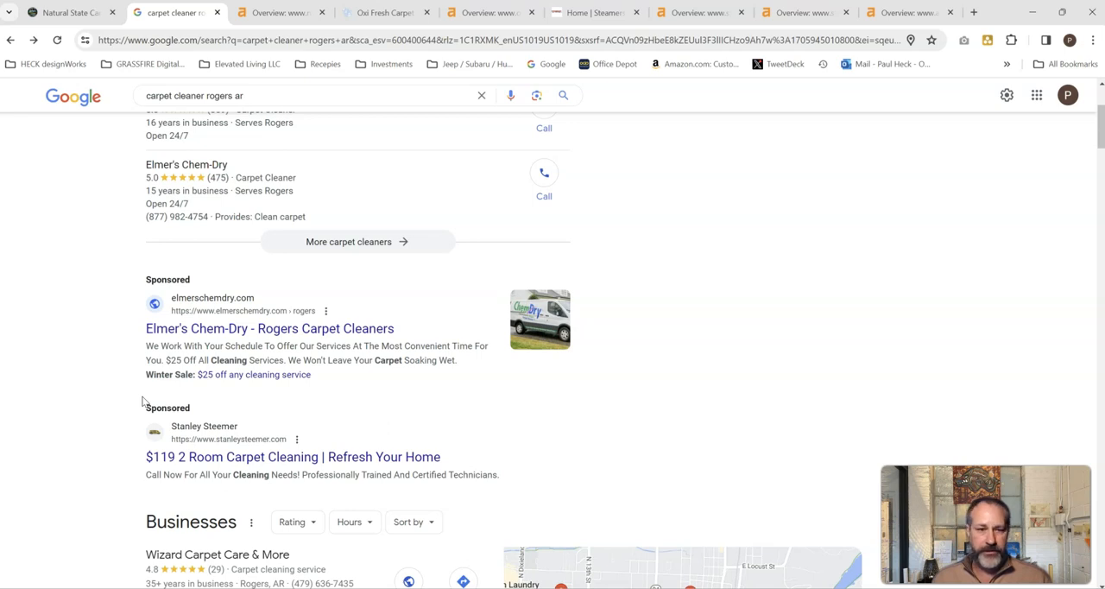
pyautogui.moveTo(119, 425)
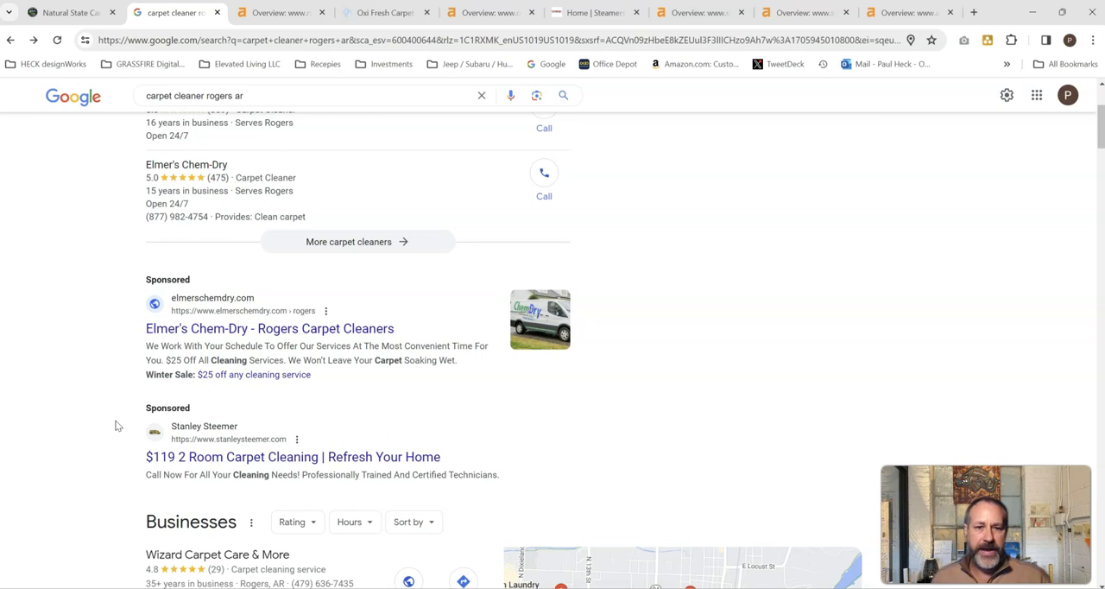
pyautogui.scroll(-3)
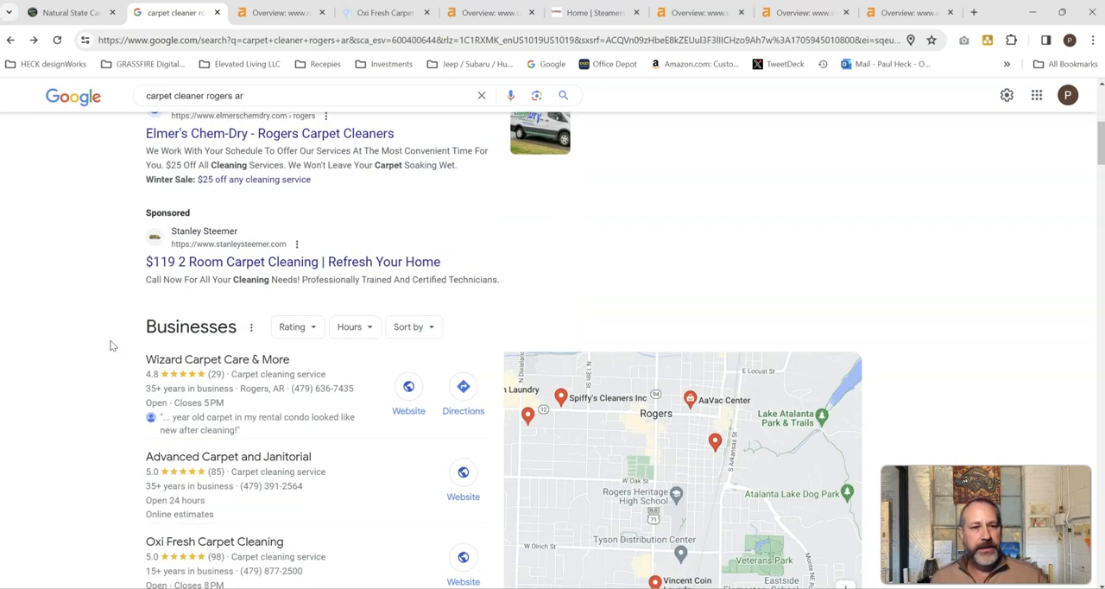
pyautogui.scroll(-3)
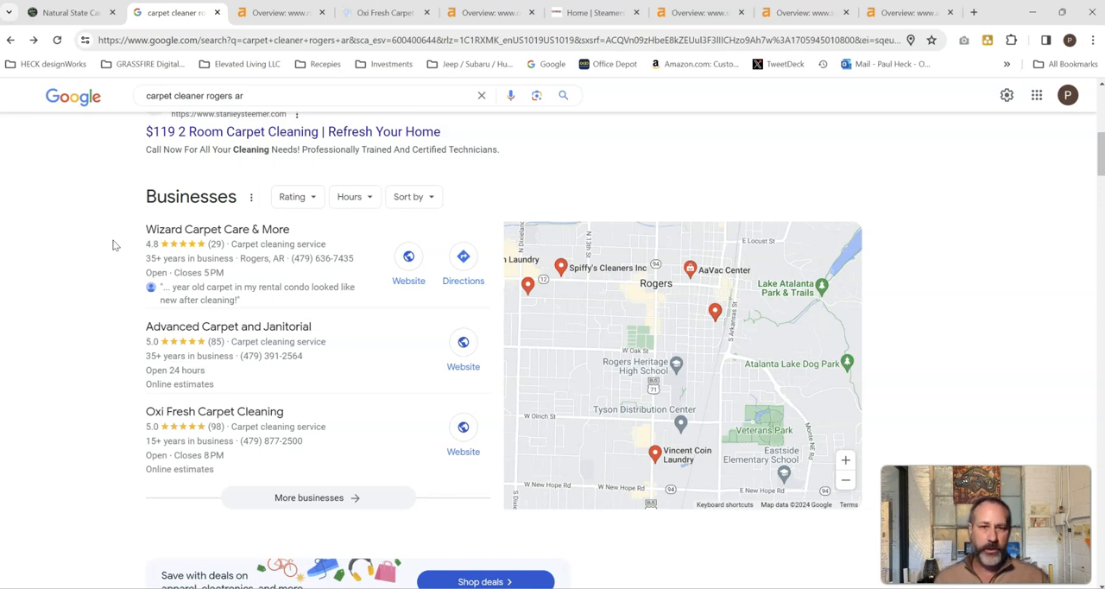
pyautogui.moveTo(15, 250)
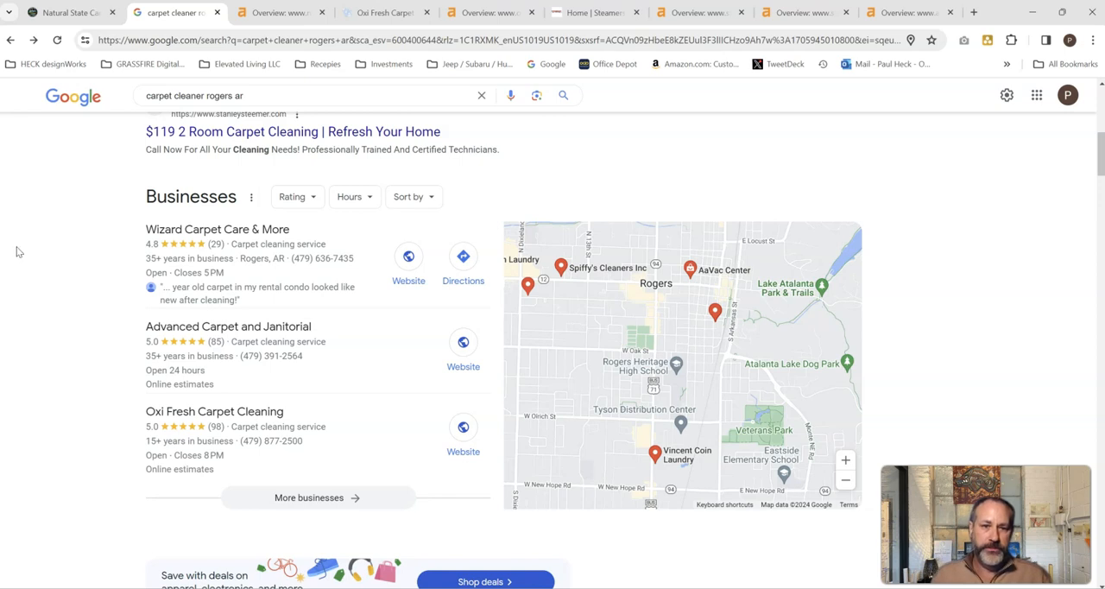
# Scroll past the map pack to the Oxi Fresh, Steamers, Yelp and Angi listings
pyautogui.scroll(-3)
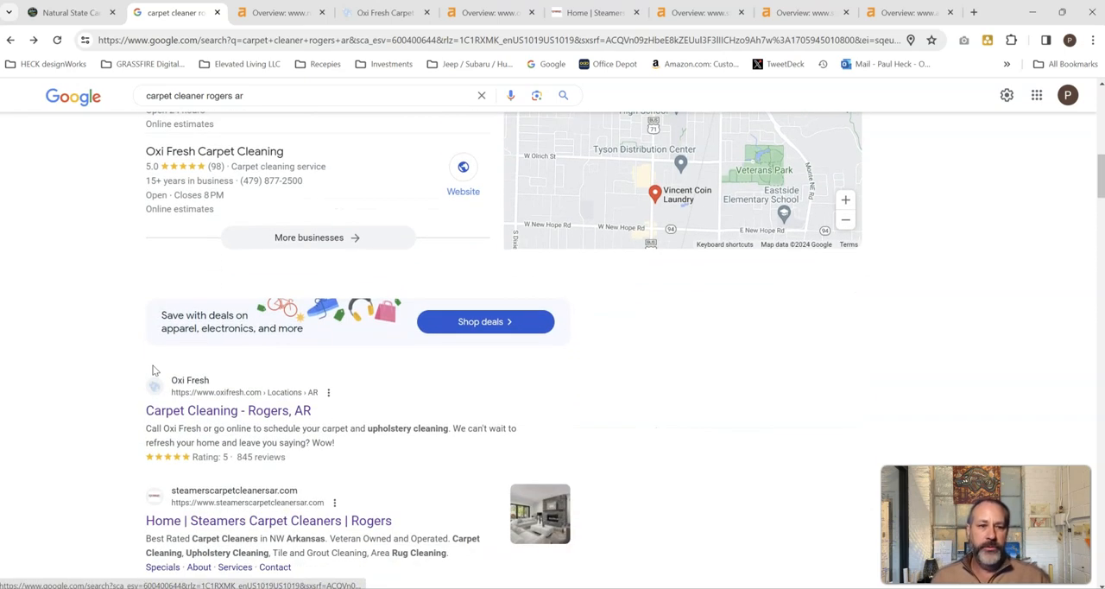
pyautogui.scroll(-3)
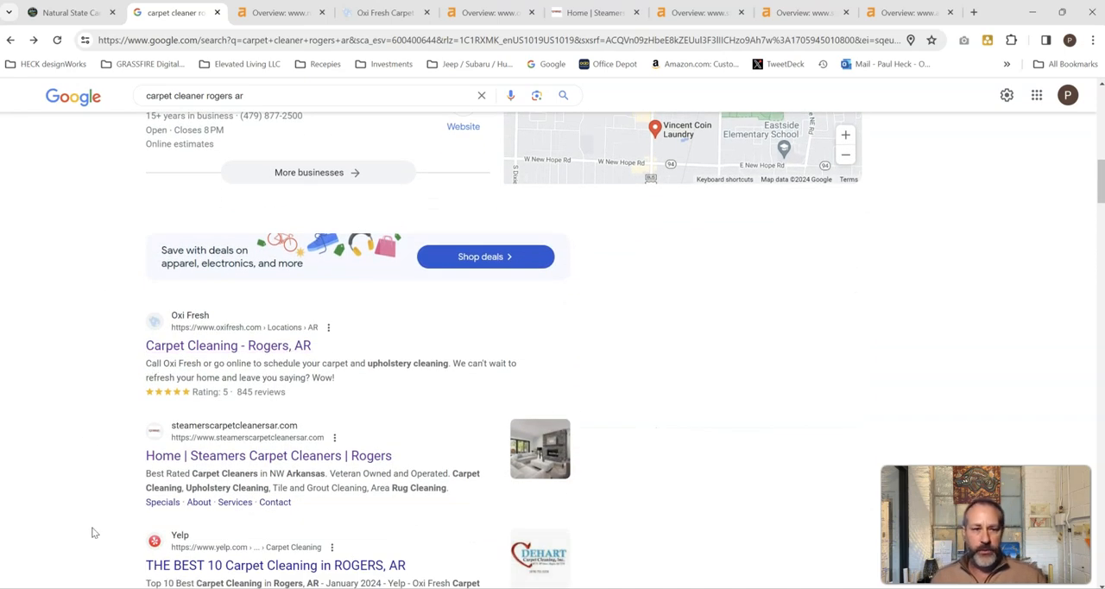
pyautogui.scroll(3)
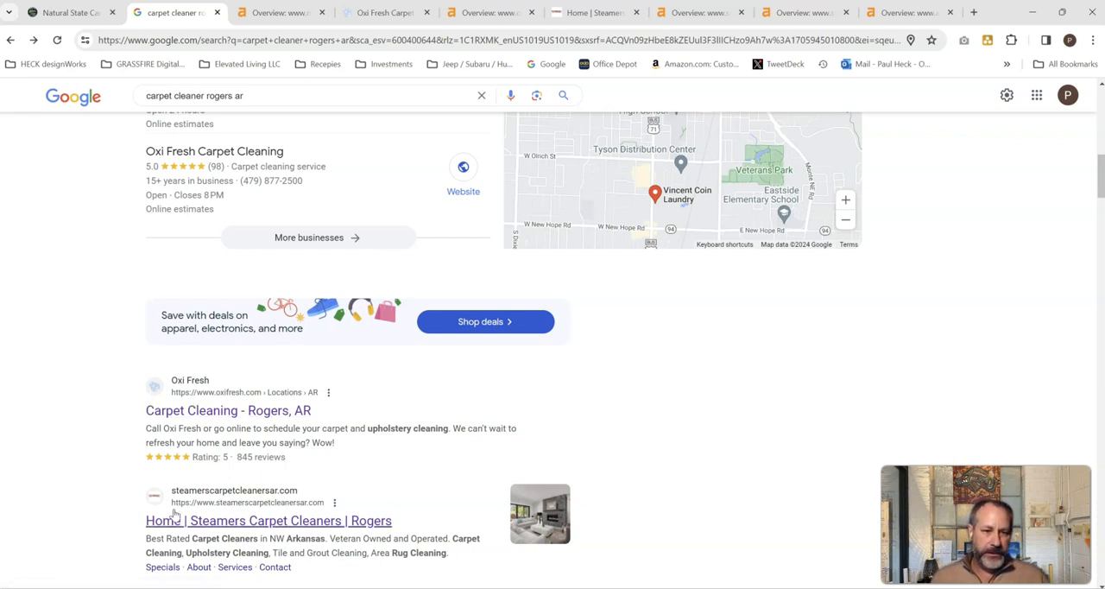
pyautogui.moveTo(101, 381)
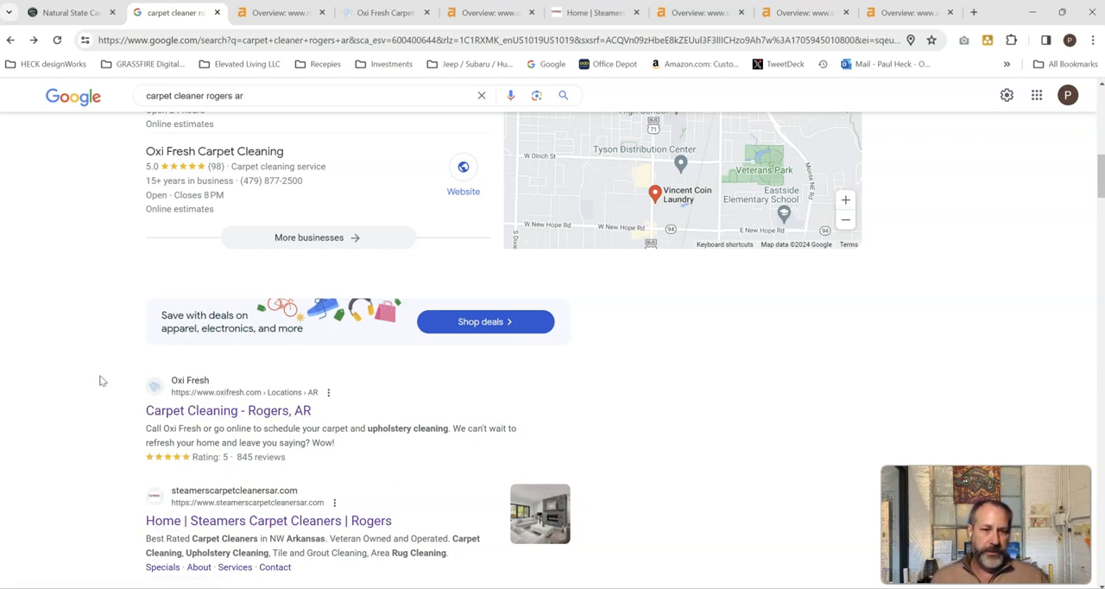
pyautogui.scroll(-3)
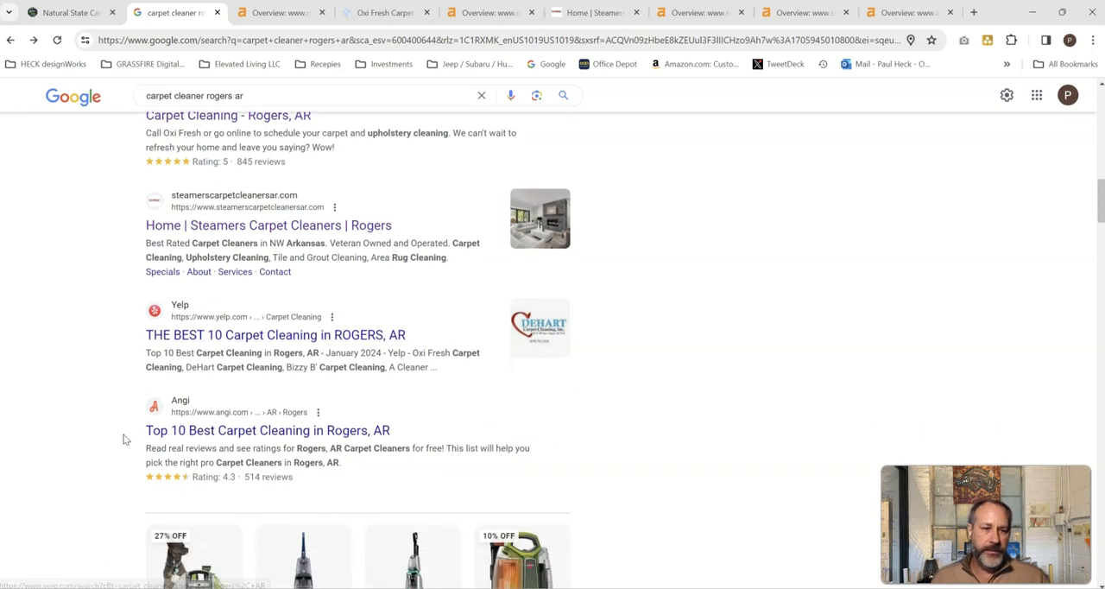
pyautogui.scroll(-3)
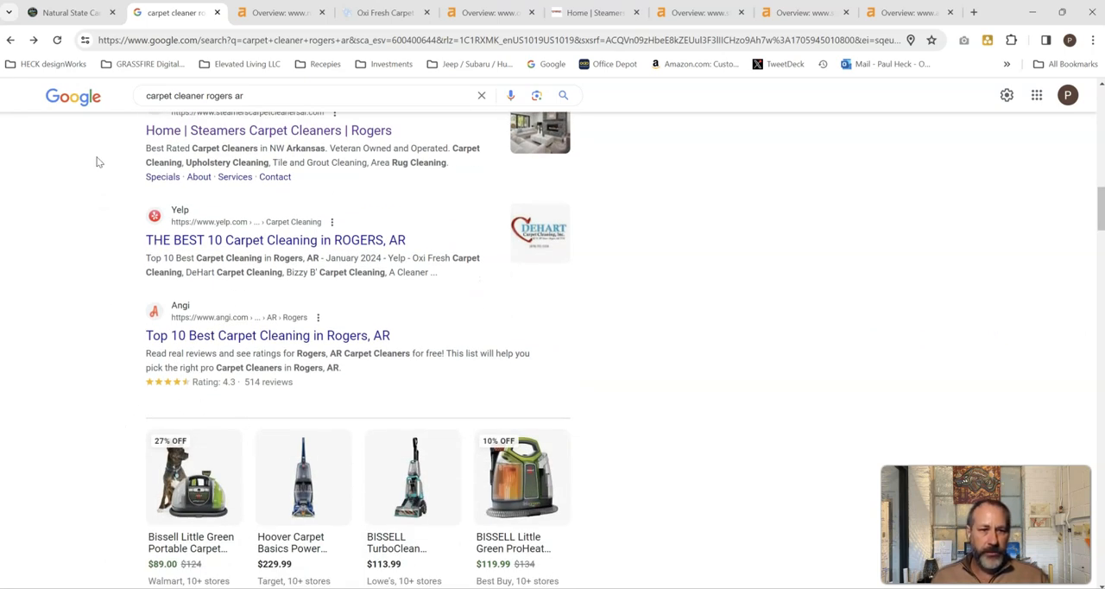
pyautogui.scroll(-3)
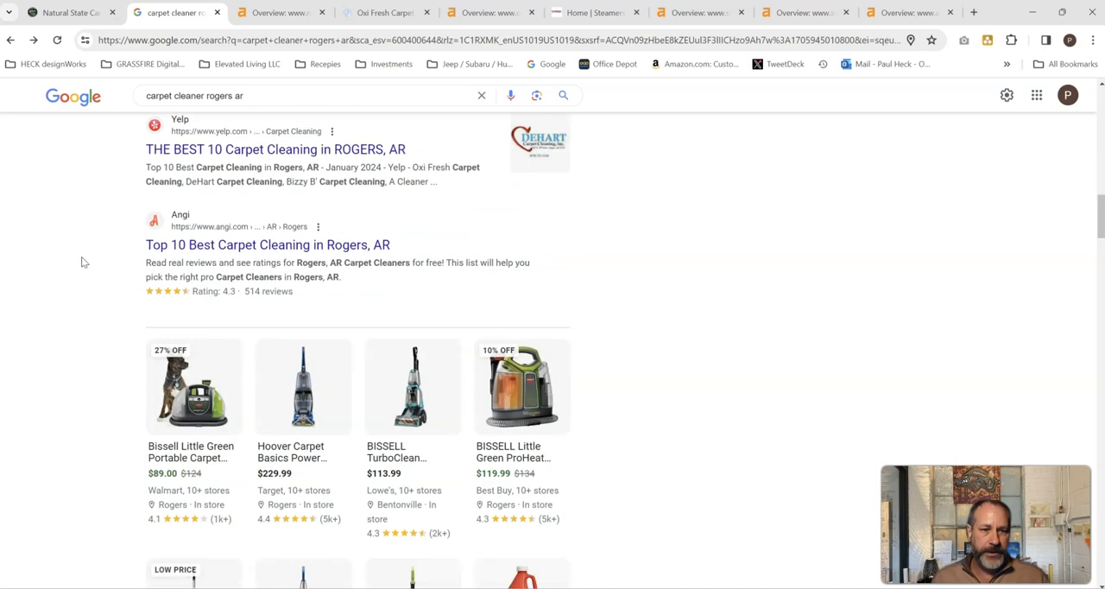
pyautogui.scroll(-3)
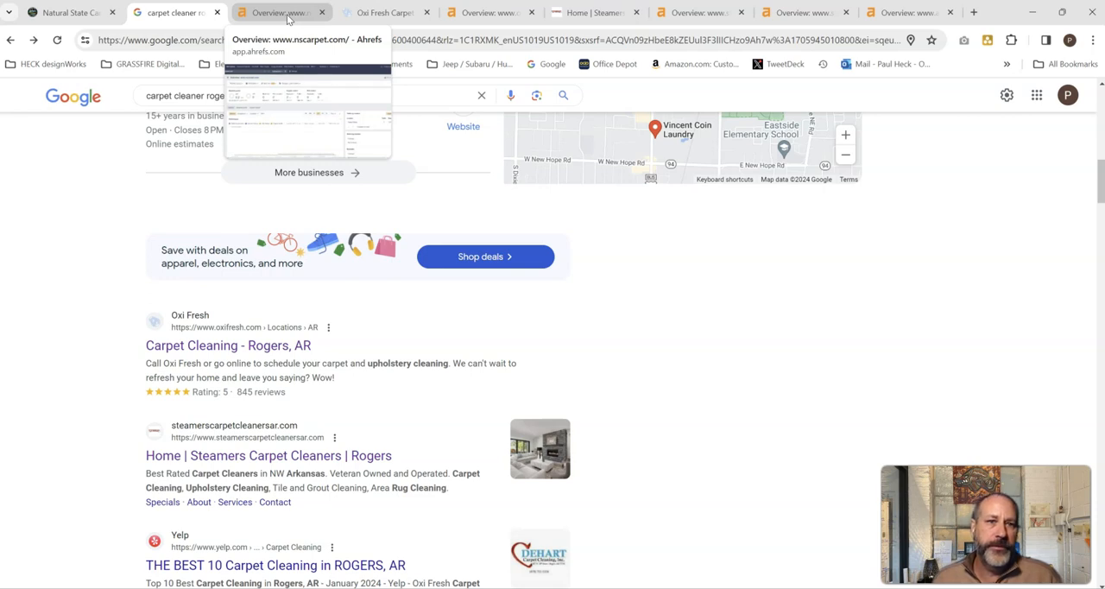
# View the nscarpet.com Ahrefs overview: DR 0.2, zero backlinks and referring domains, 2 keywords
pyautogui.click(276, 12)
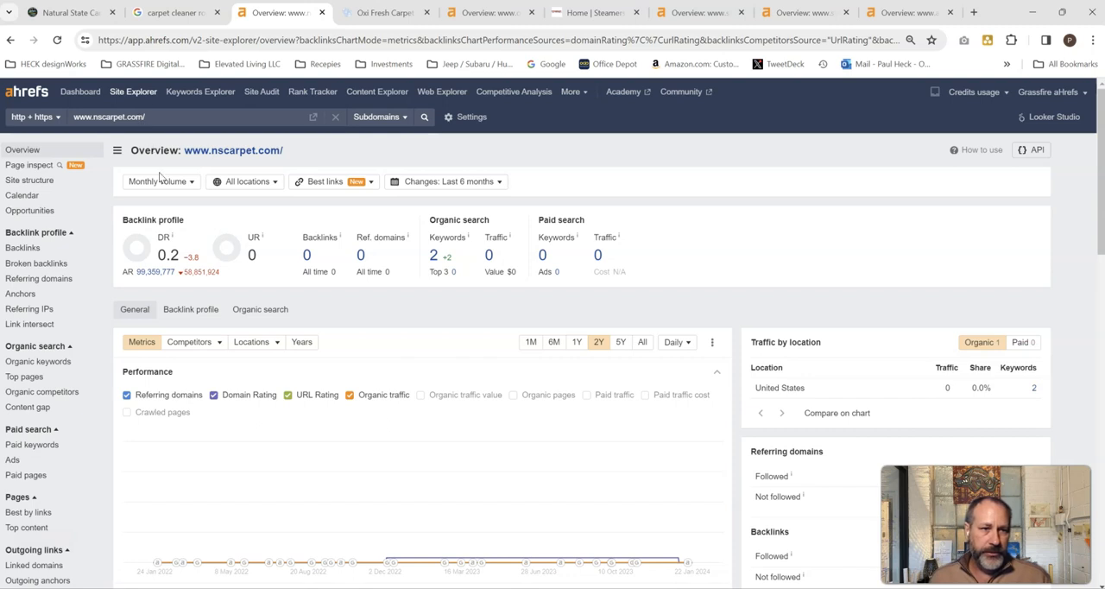
pyautogui.moveTo(158, 272)
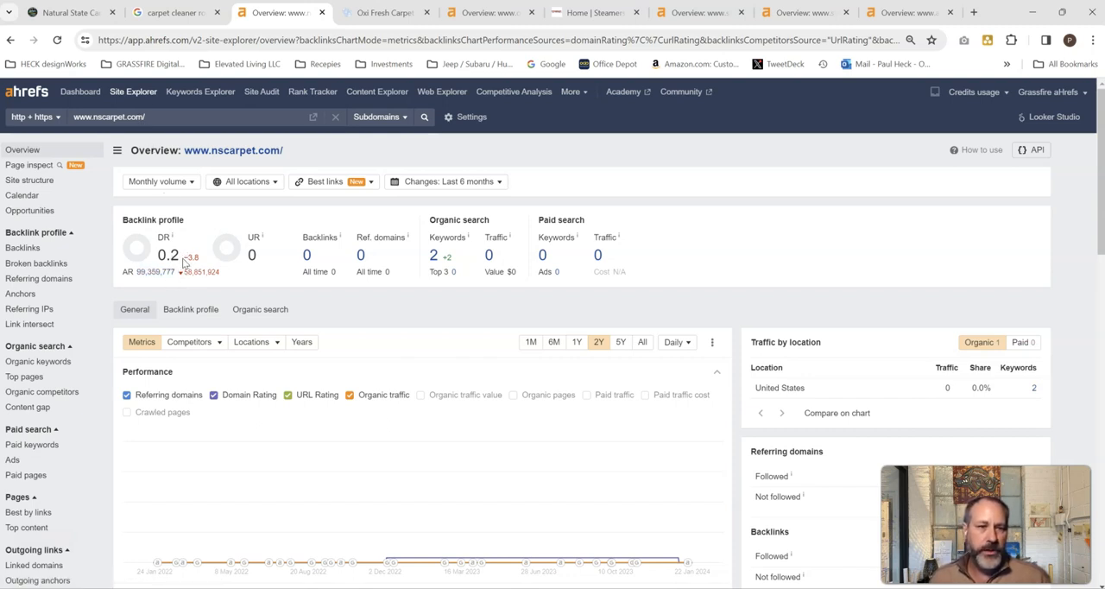
pyautogui.moveTo(258, 273)
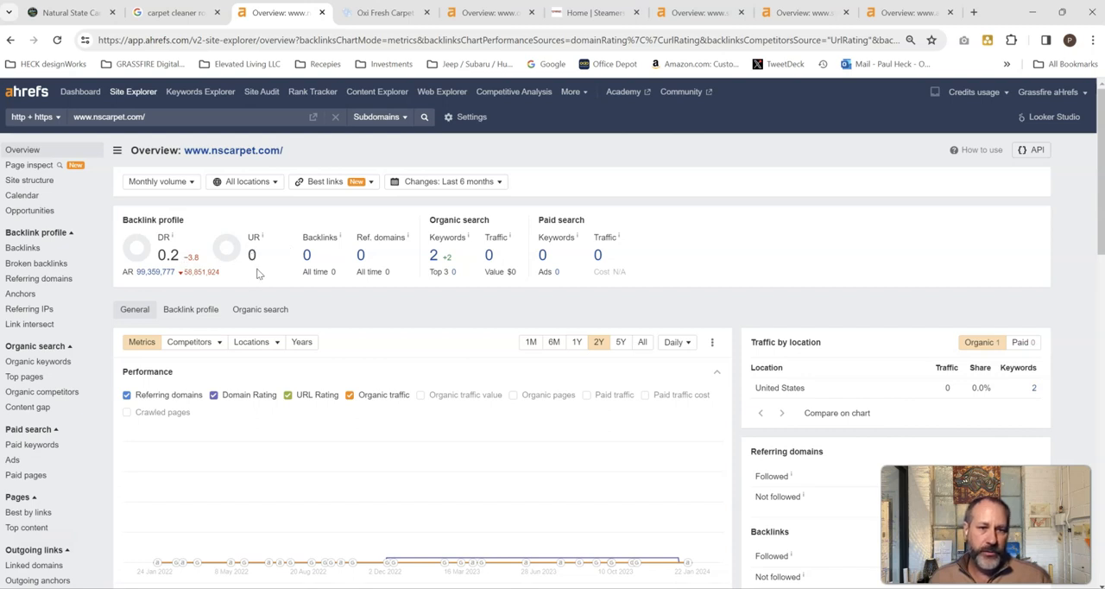
pyautogui.scroll(-3)
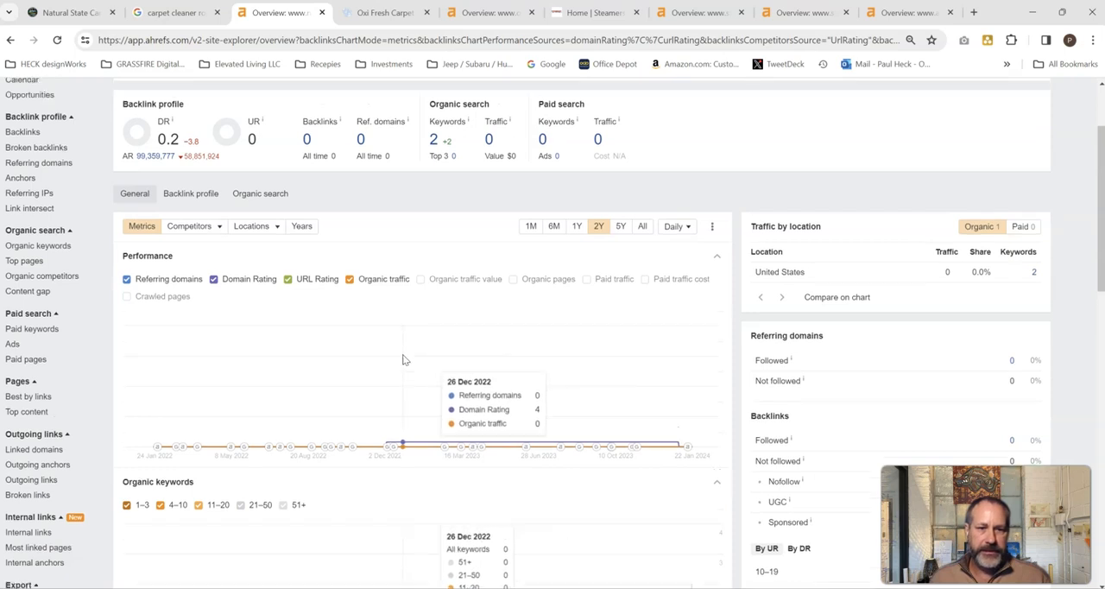
pyautogui.scroll(3)
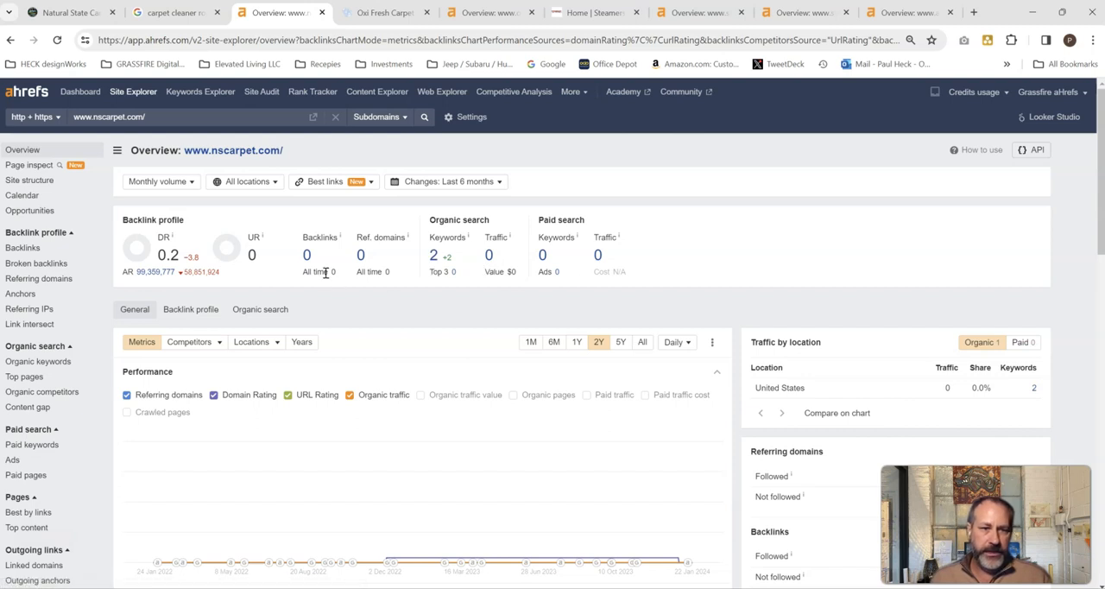
pyautogui.moveTo(395, 273)
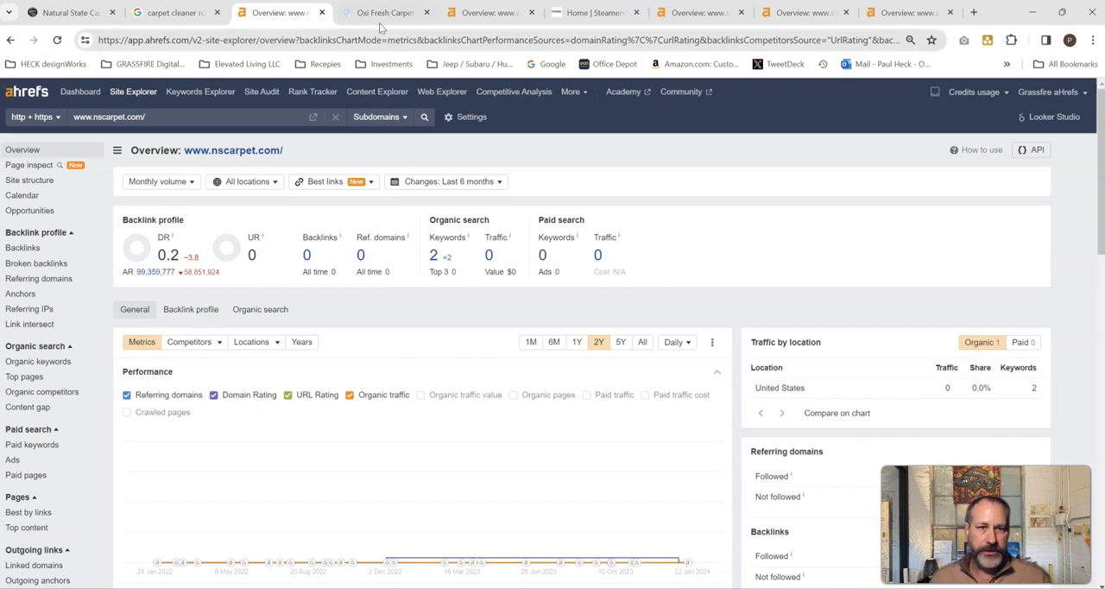
# Bring up the Oxi Fresh Rogers, AR carpet cleaning location page
pyautogui.click(385, 13)
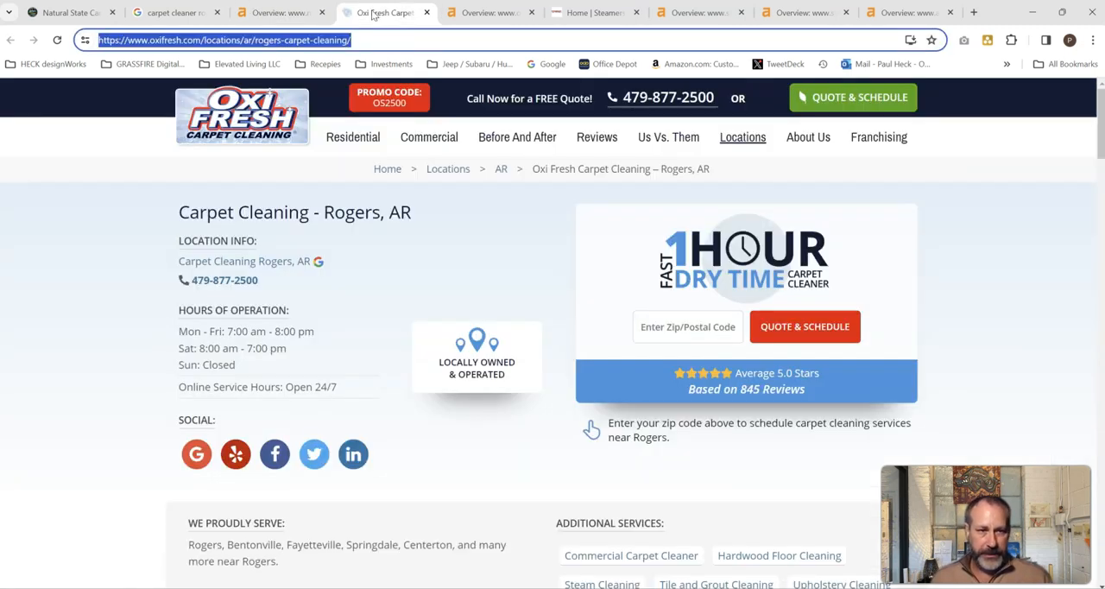
pyautogui.click(173, 12)
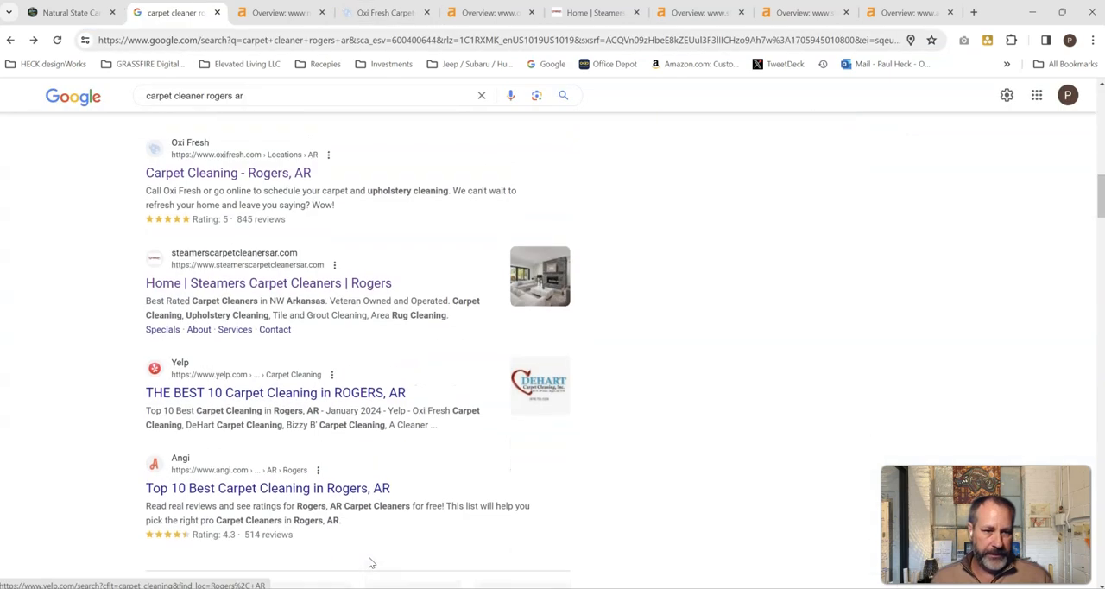
pyautogui.scroll(3)
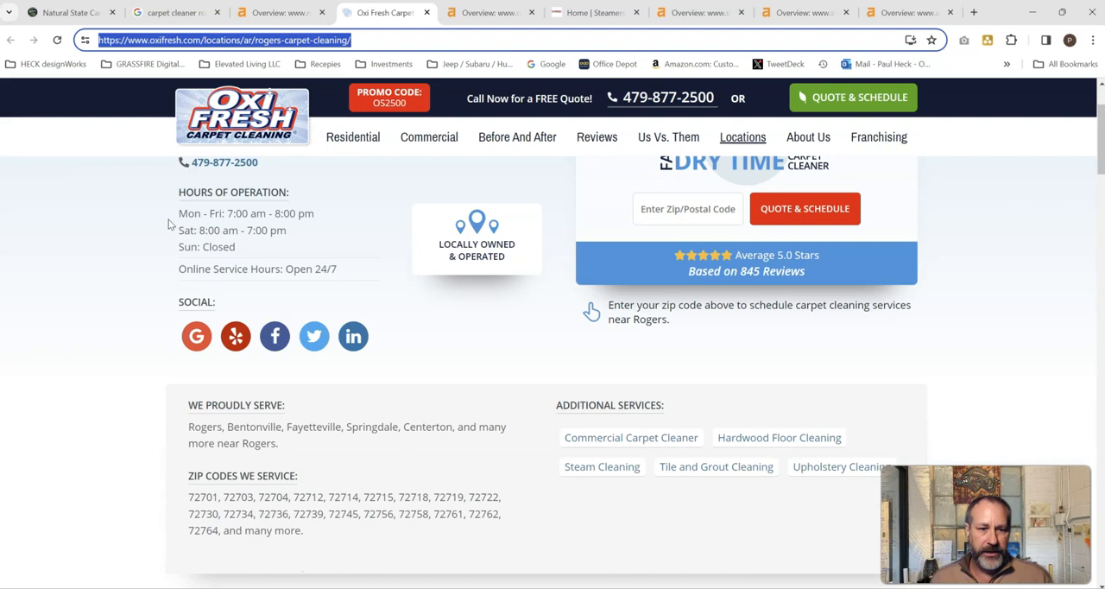
pyautogui.scroll(3)
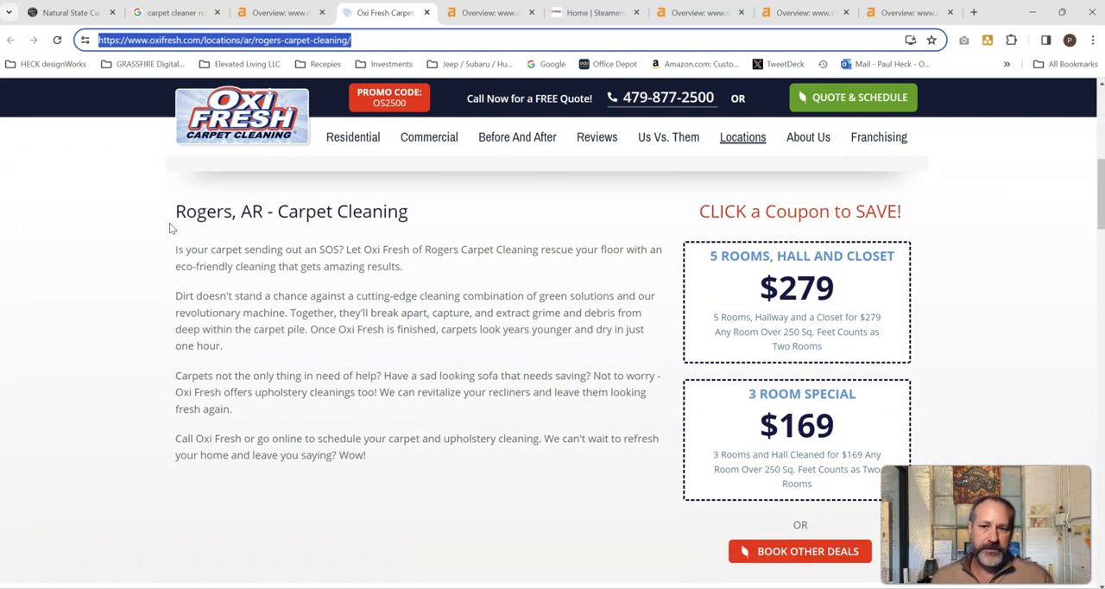
# Scroll through the page's coupons, customer reviews and photos, then back to the top
pyautogui.scroll(-3)
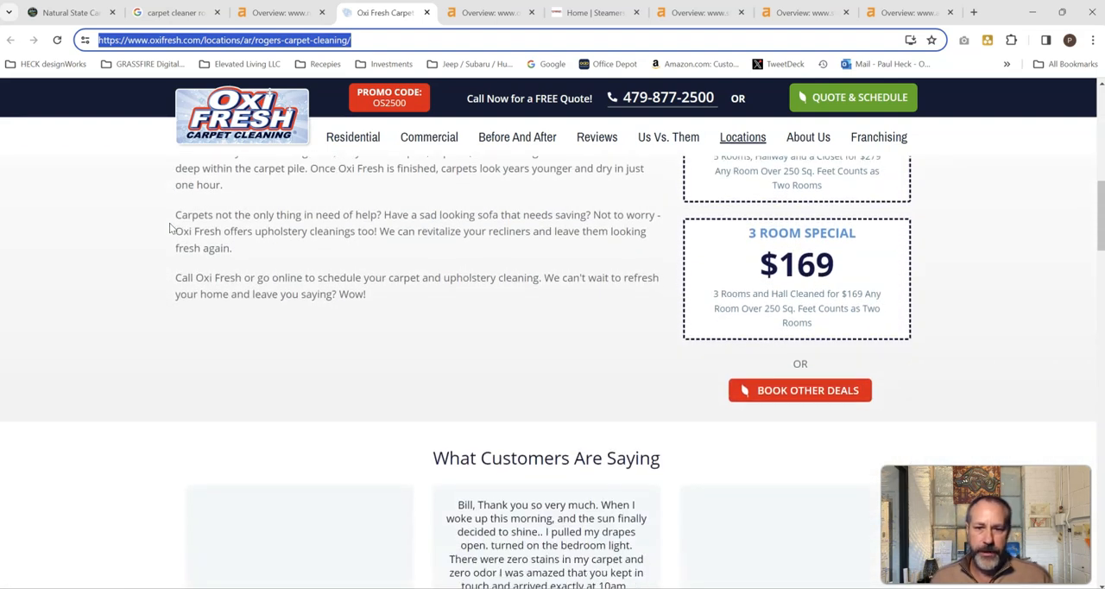
pyautogui.scroll(-3)
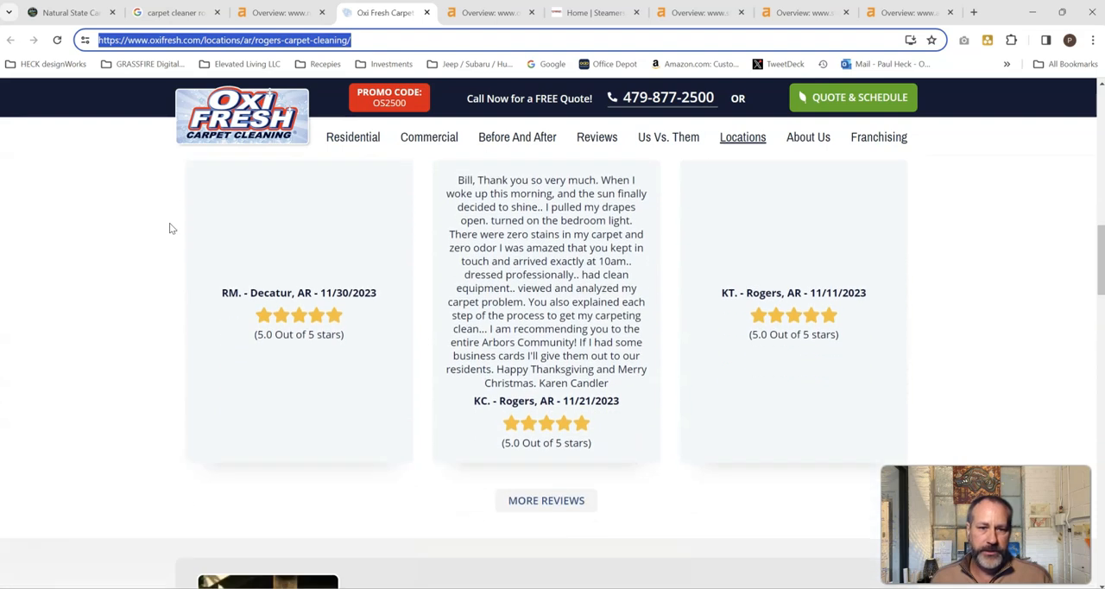
pyautogui.scroll(-3)
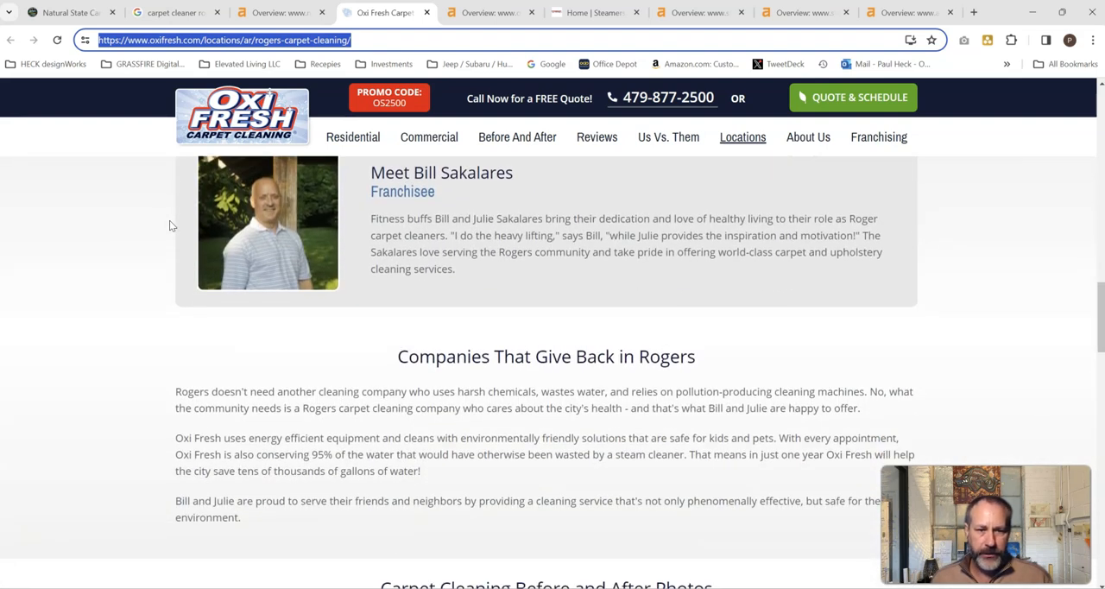
pyautogui.scroll(-3)
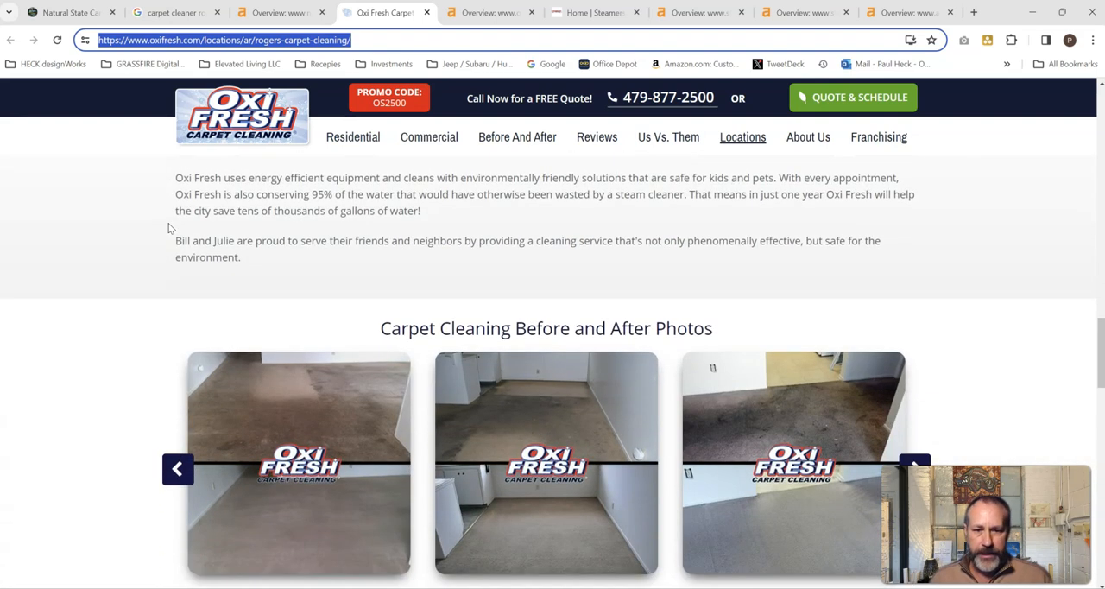
pyautogui.scroll(-3)
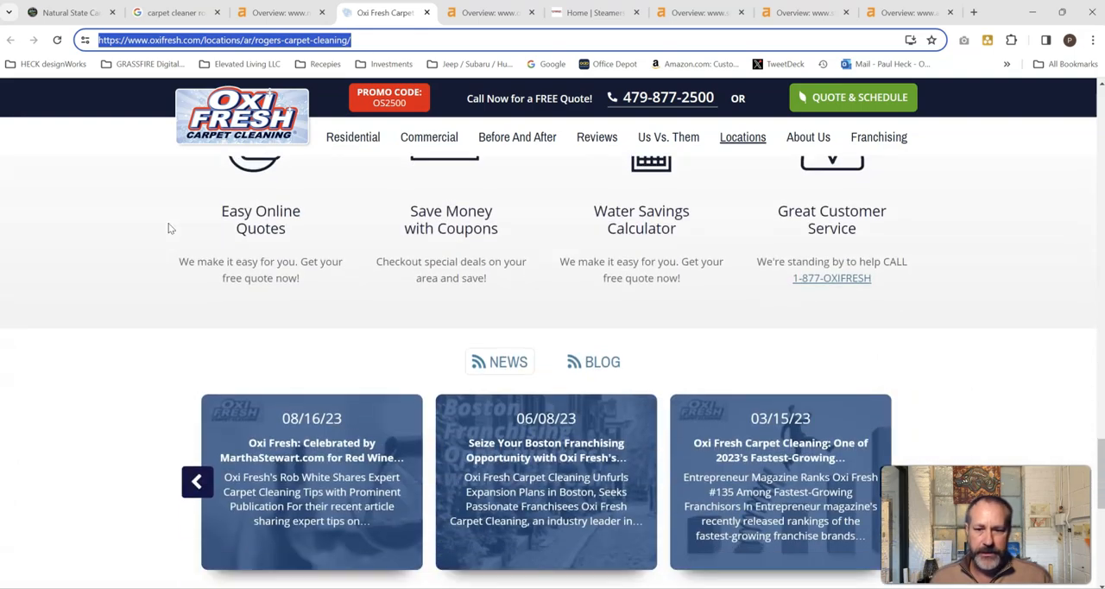
pyautogui.scroll(3)
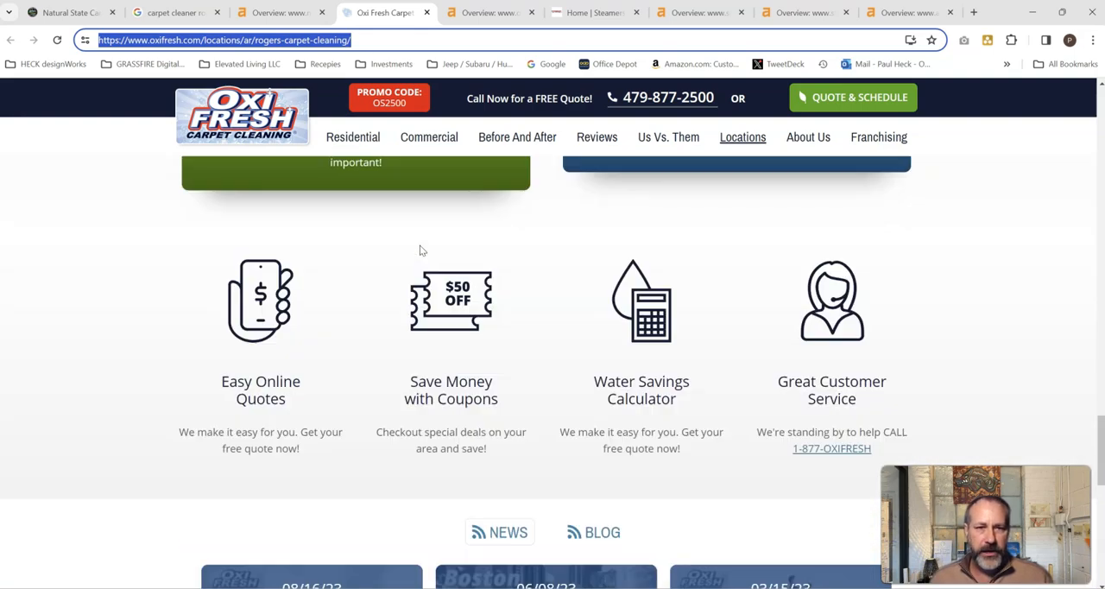
pyautogui.scroll(3)
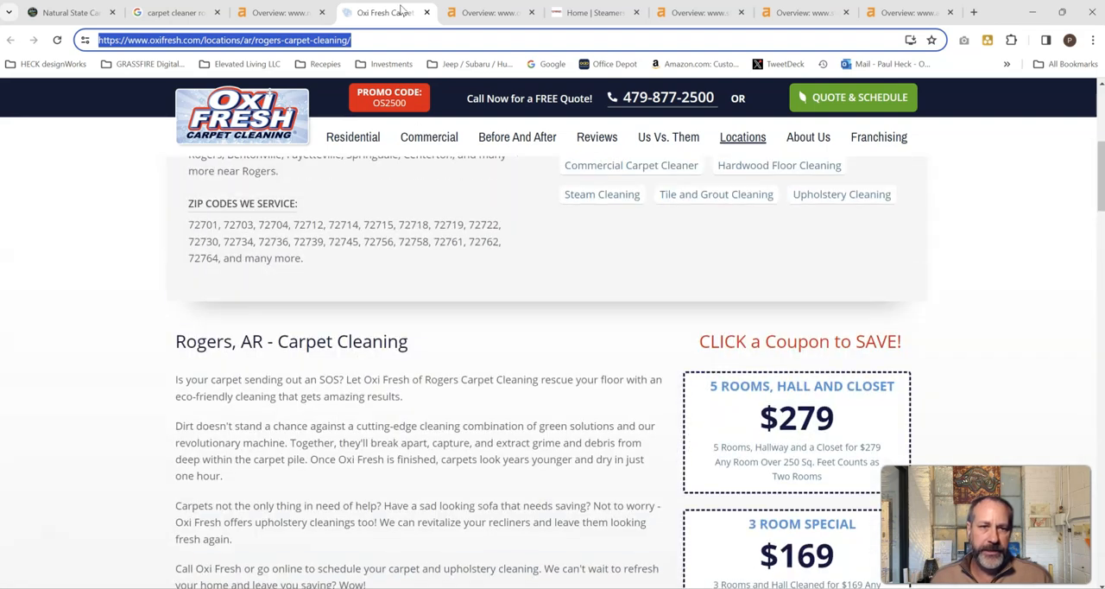
pyautogui.moveTo(490, 12)
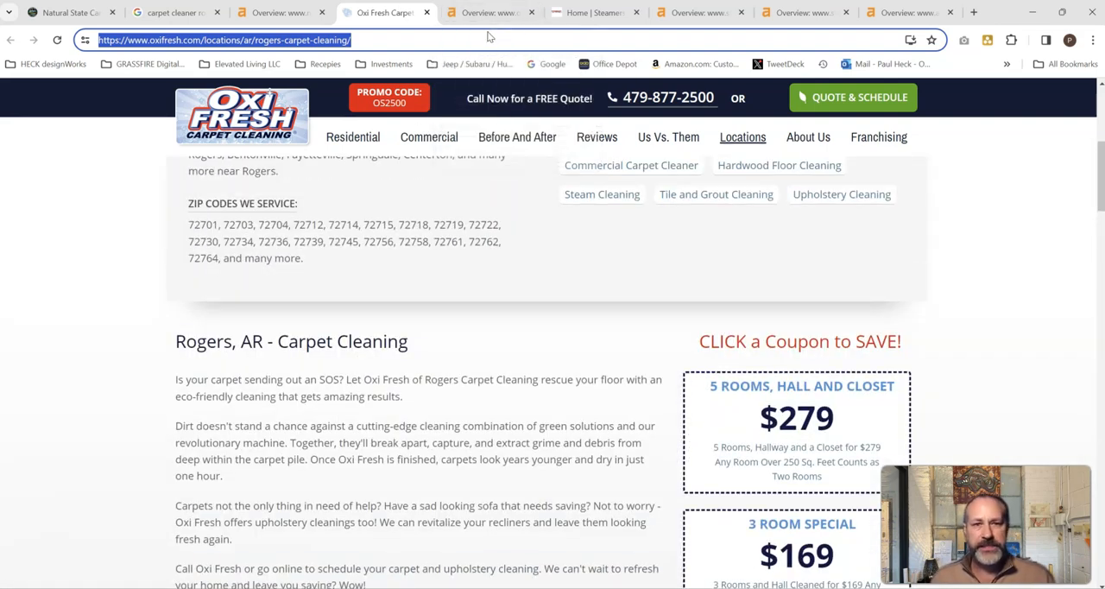
pyautogui.moveTo(490, 12)
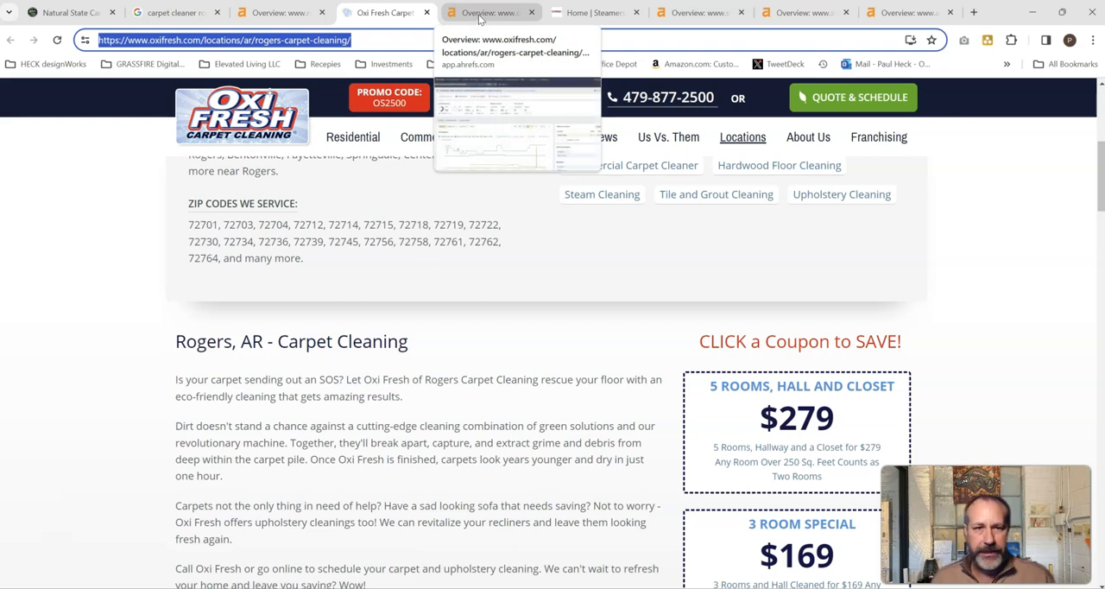
# Check Oxi Fresh Rogers' Ahrefs metrics (DR 54, 160 backlinks, 8 domains), then open Steamers' homepage
pyautogui.click(492, 12)
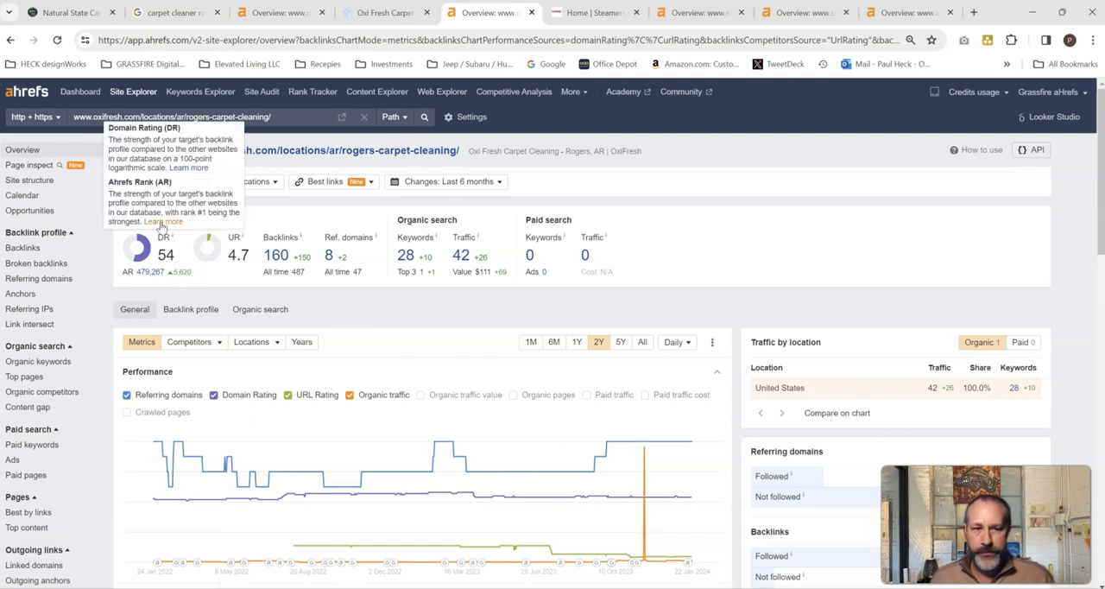
pyautogui.moveTo(221, 265)
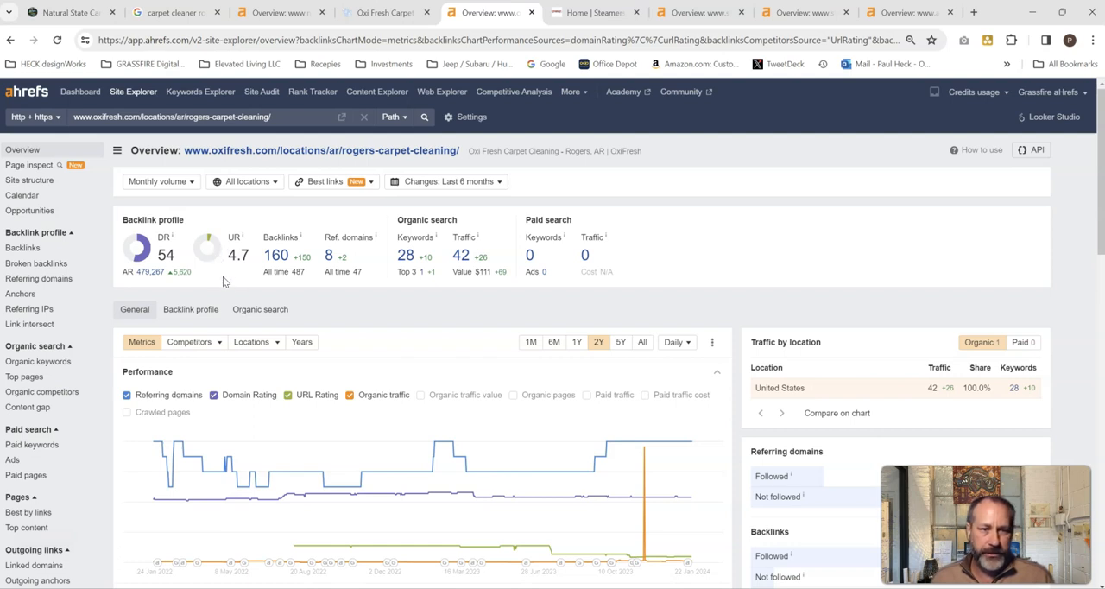
pyautogui.moveTo(250, 269)
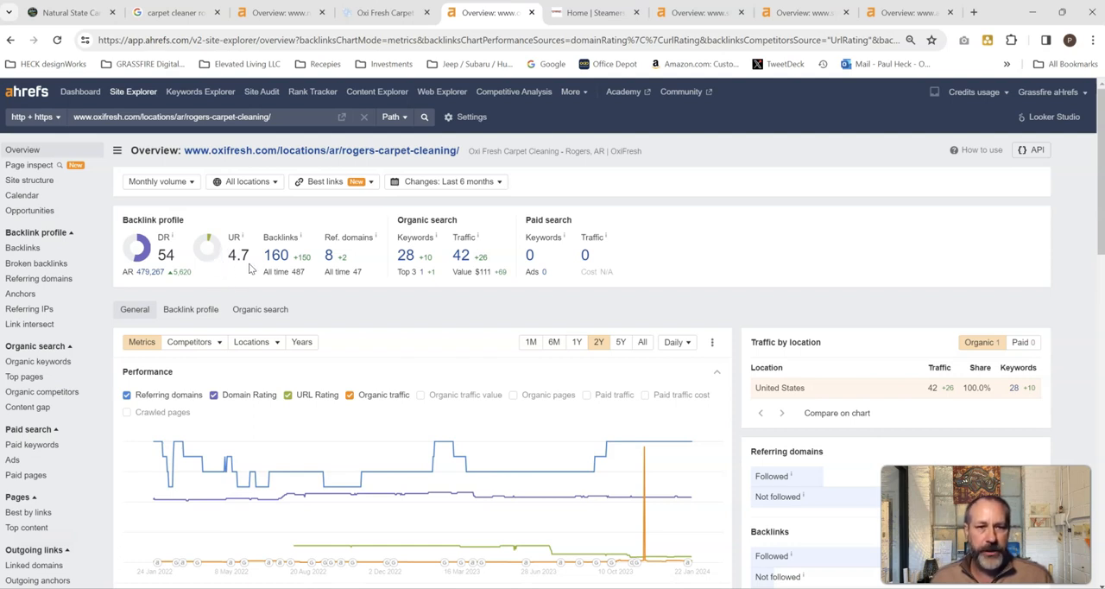
pyautogui.moveTo(390, 279)
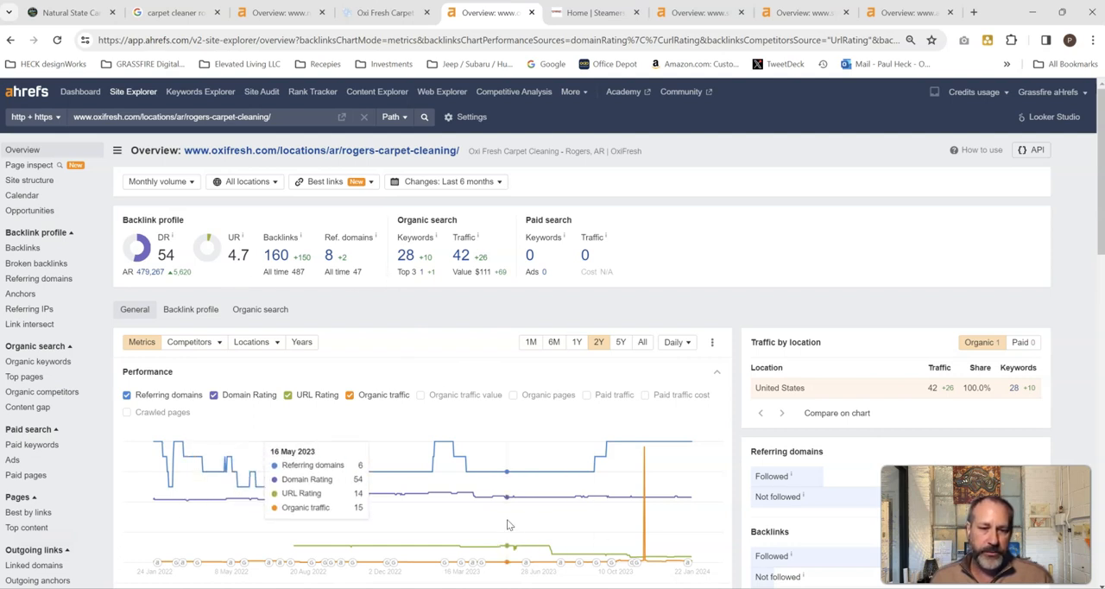
pyautogui.moveTo(570, 489)
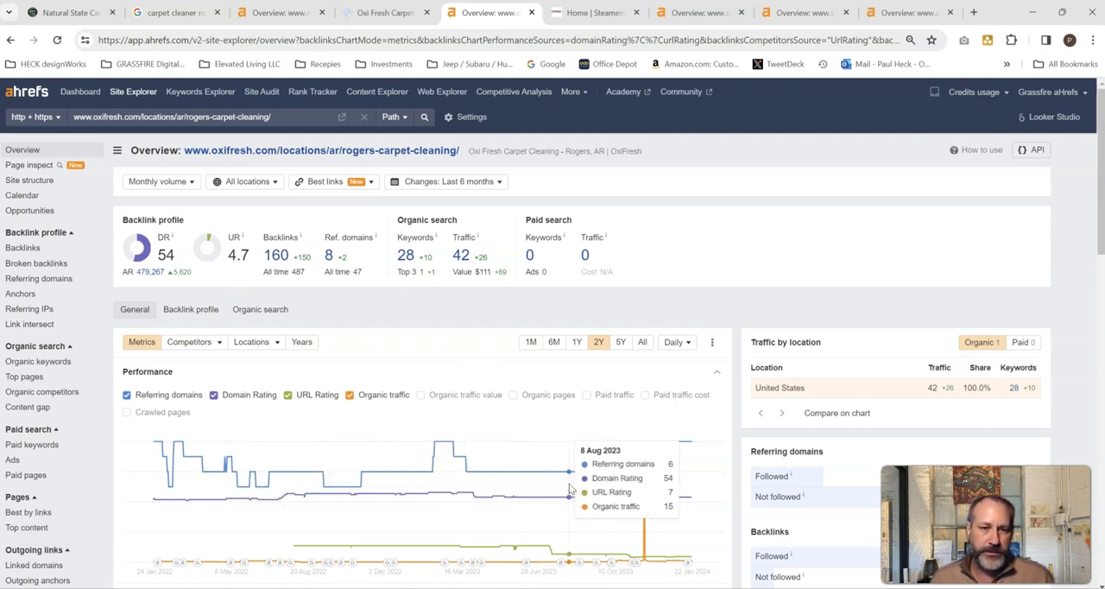
pyautogui.moveTo(235, 270)
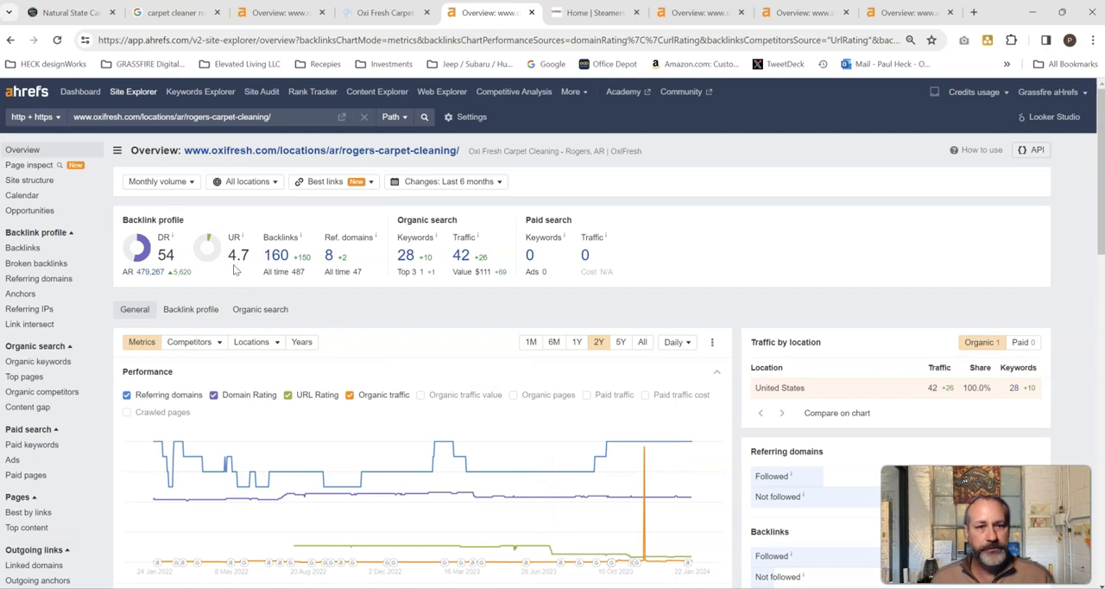
pyautogui.moveTo(350, 270)
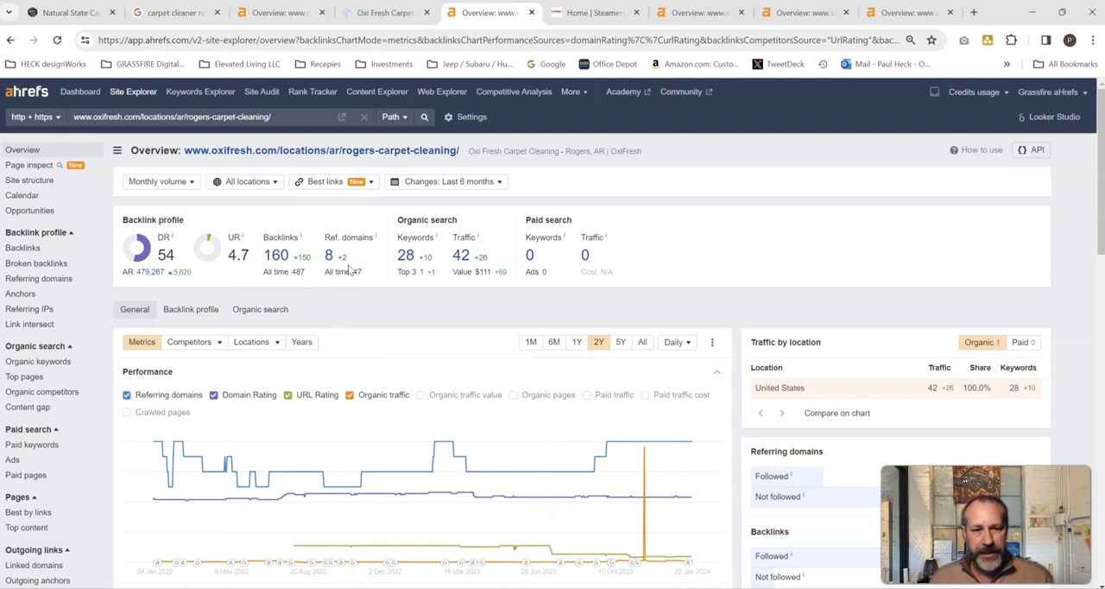
pyautogui.moveTo(276, 256)
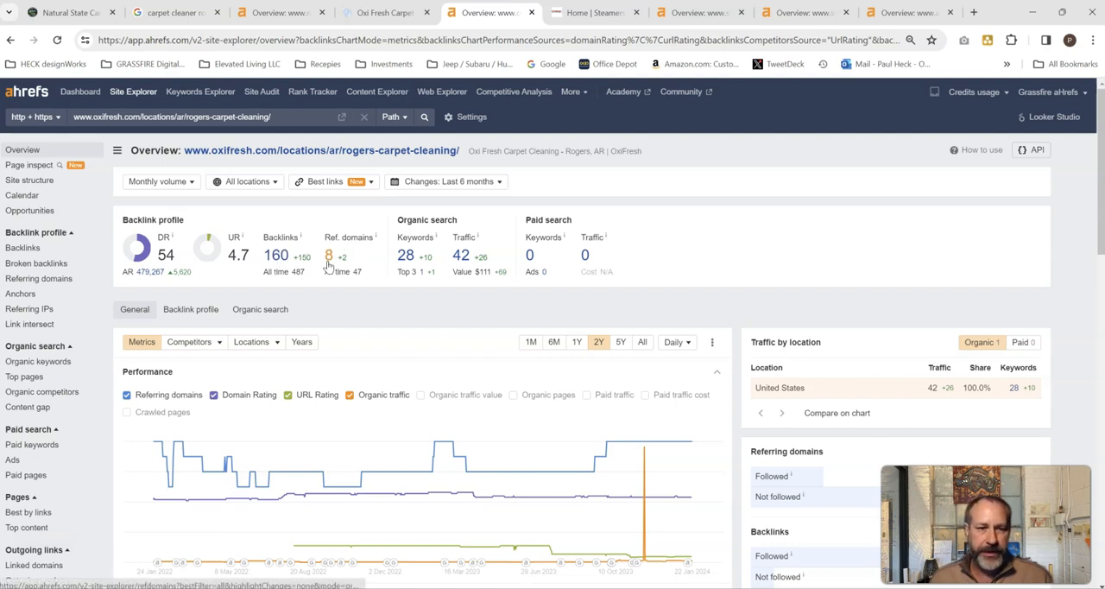
pyautogui.moveTo(402, 270)
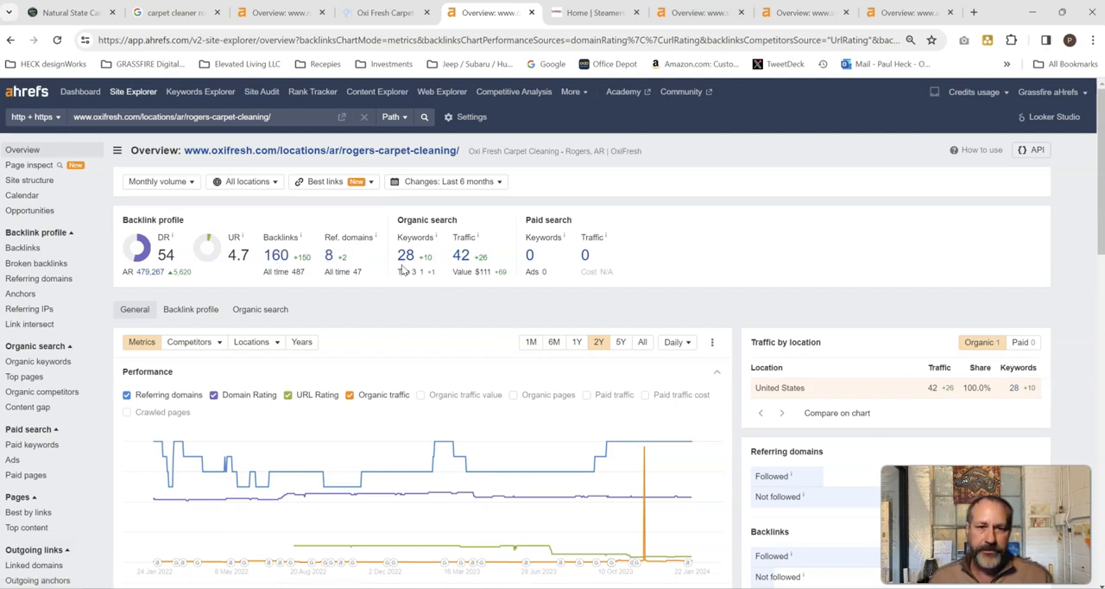
pyautogui.click(596, 12)
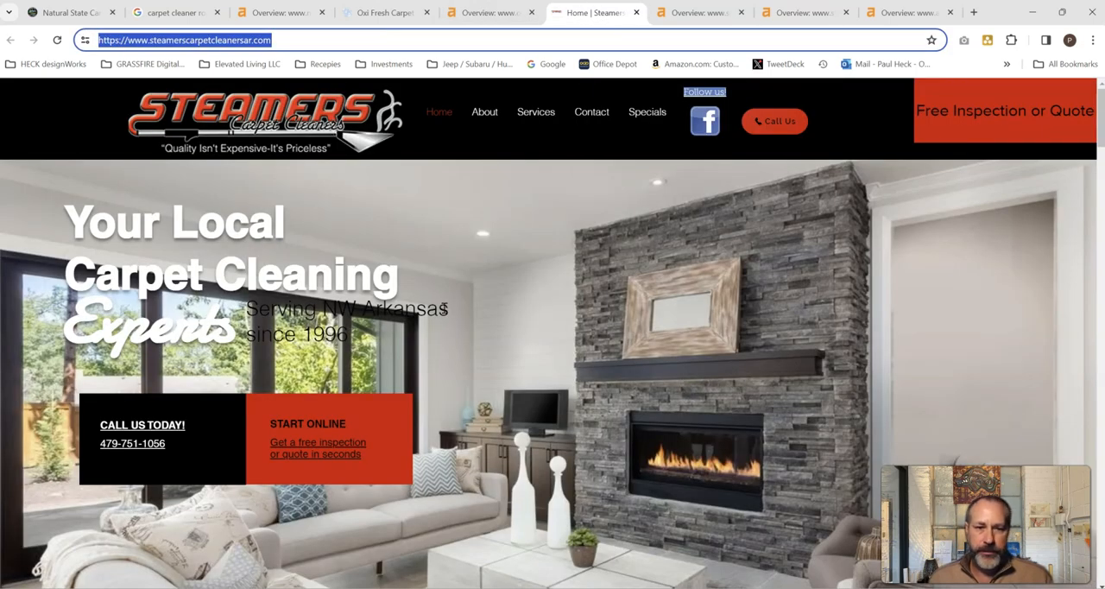
# Skim the Steamers homepage, then view its Ahrefs overview: DR 1.8, 65 backlinks, 20 domains
pyautogui.scroll(-3)
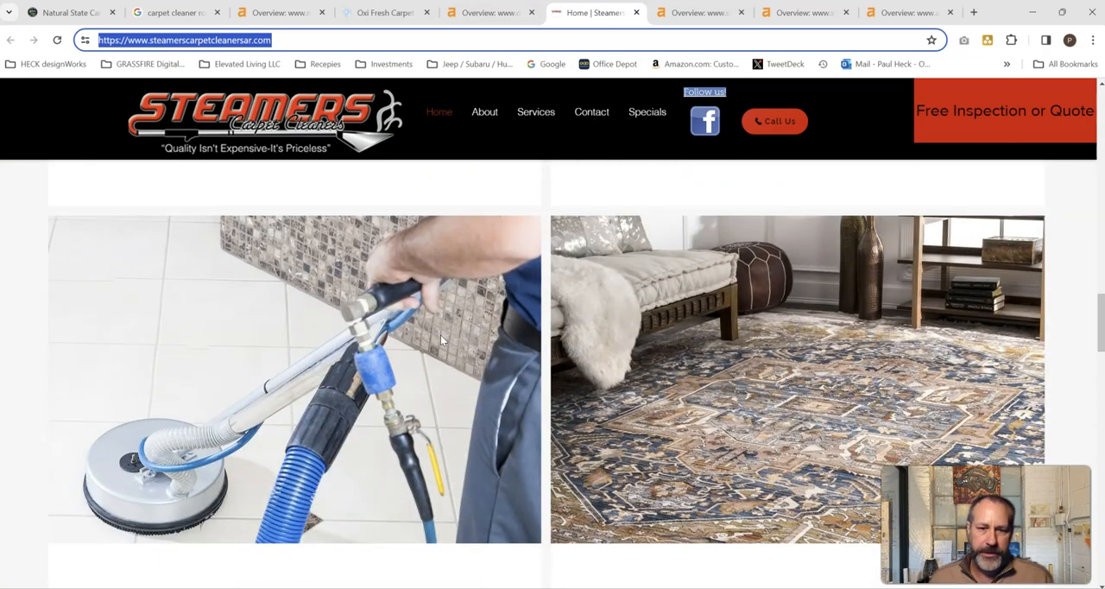
pyautogui.scroll(-3)
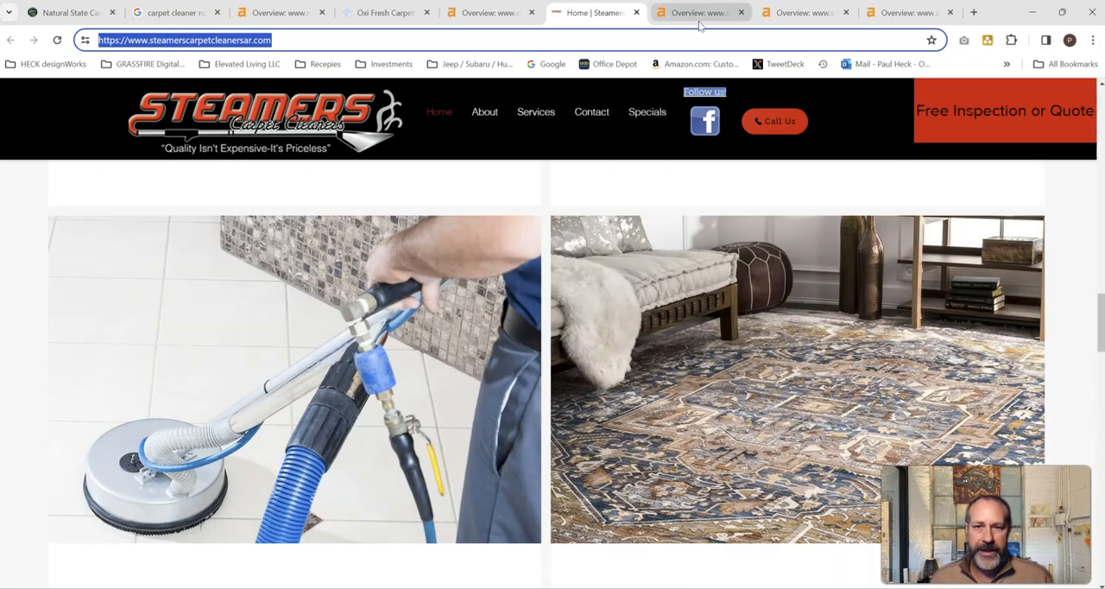
pyautogui.click(699, 12)
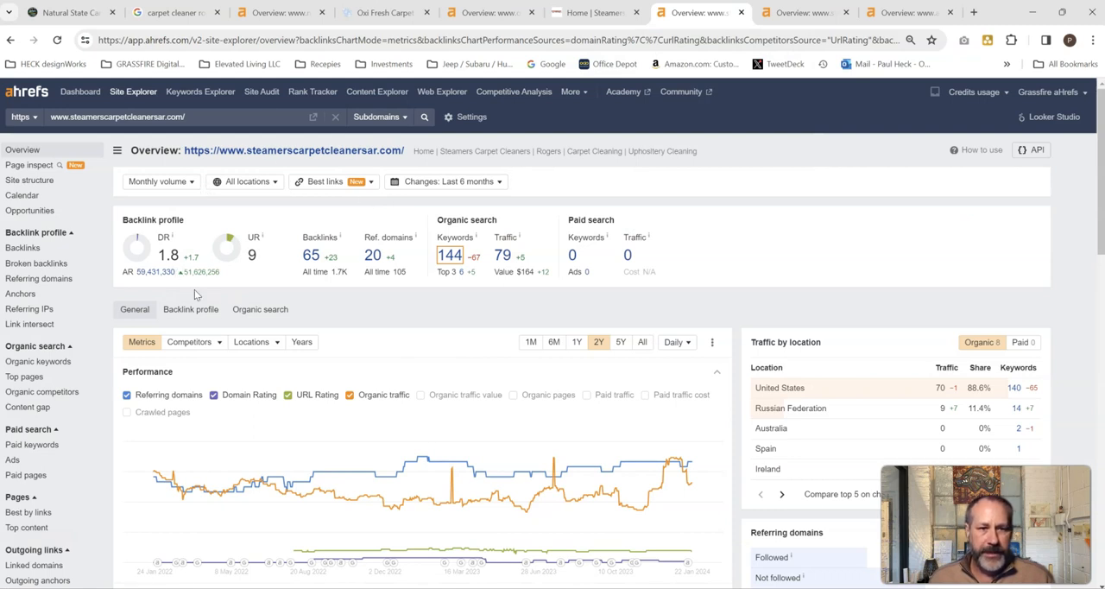
pyautogui.moveTo(269, 251)
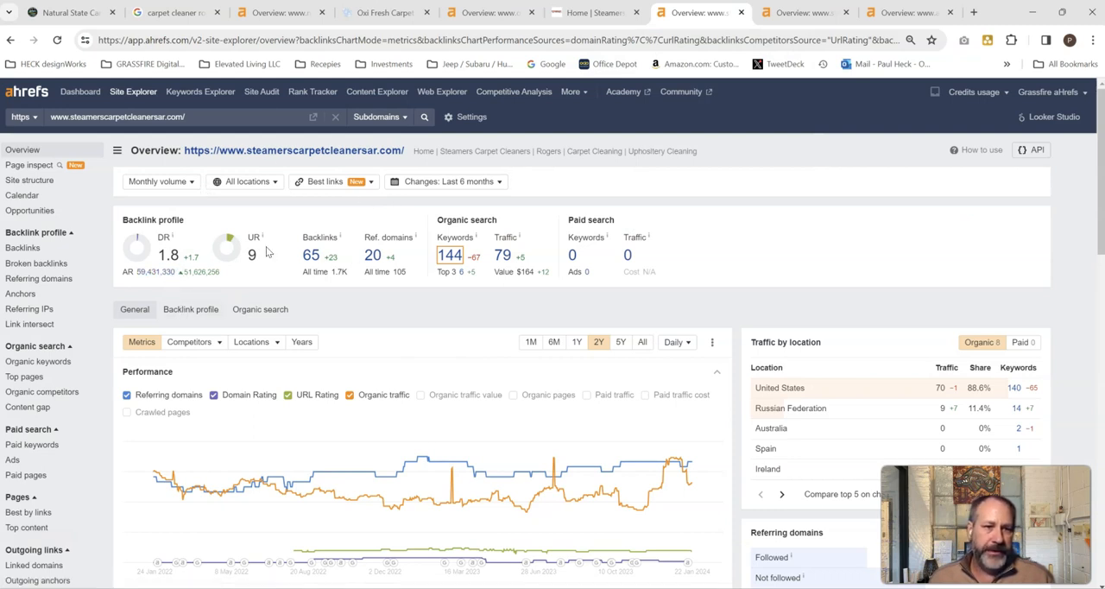
pyautogui.moveTo(317, 272)
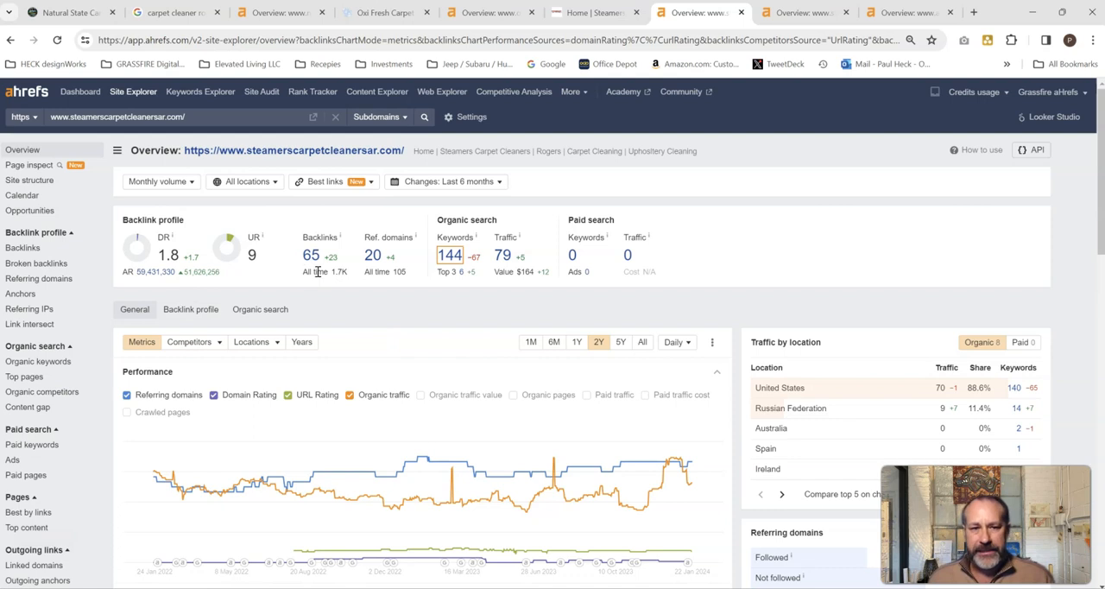
pyautogui.moveTo(384, 261)
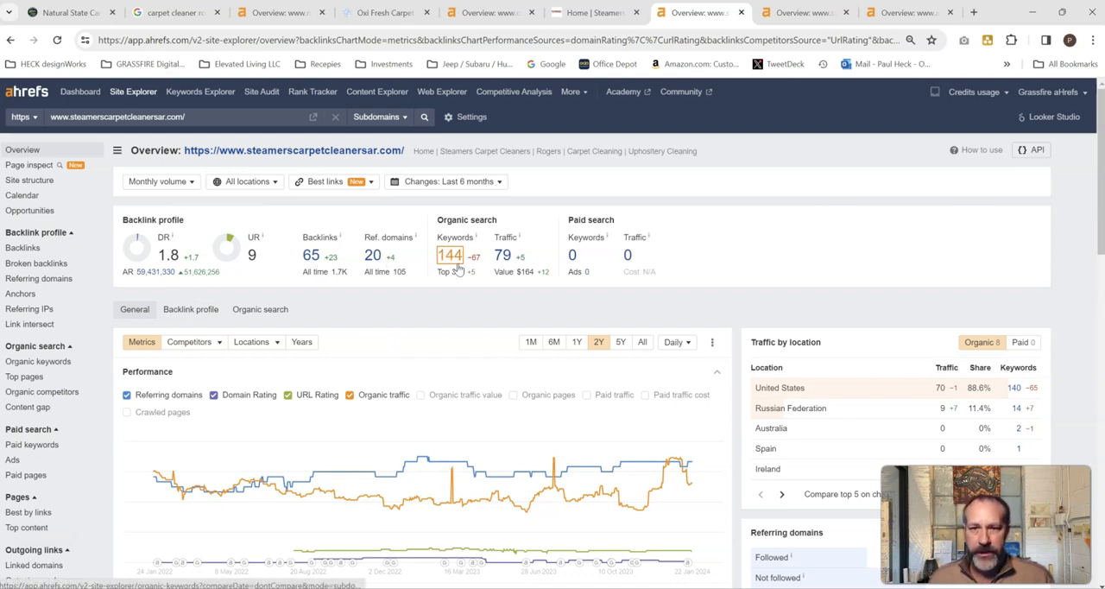
pyautogui.moveTo(461, 268)
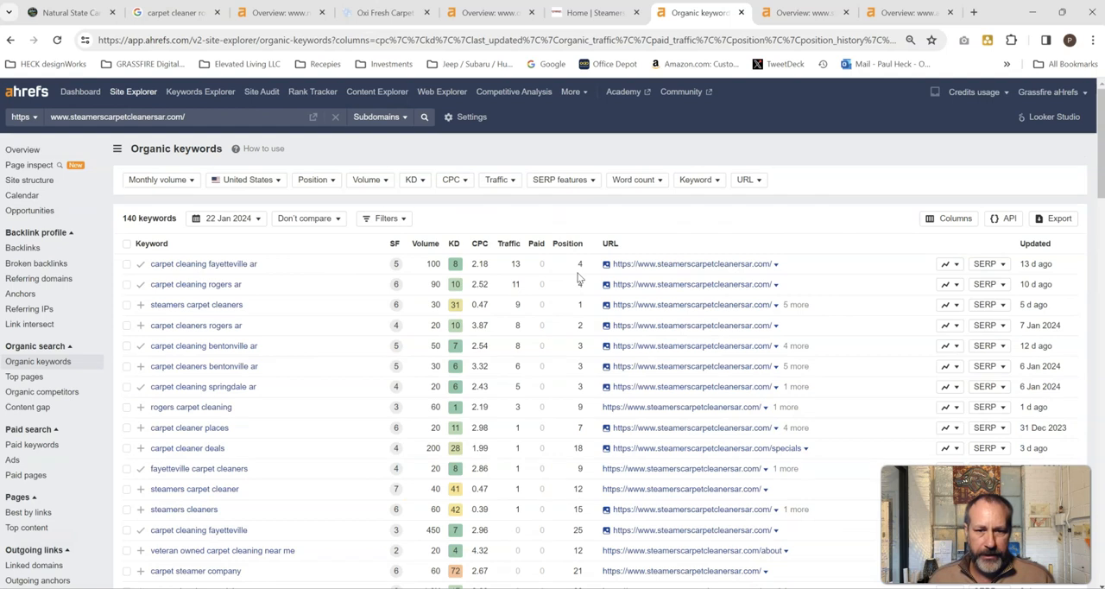
pyautogui.doubleClick(433, 263)
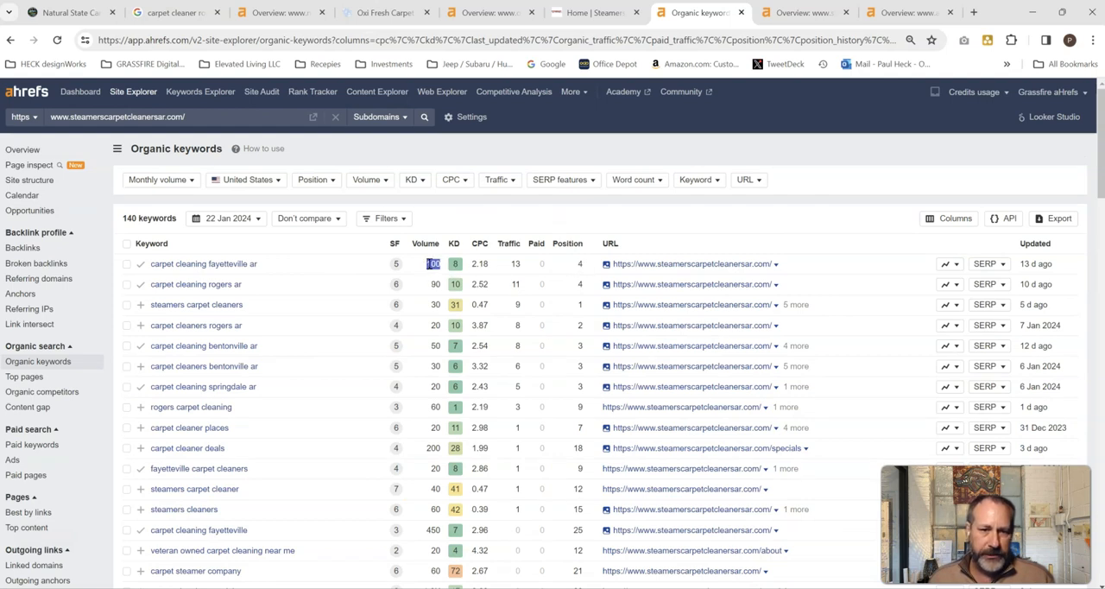
pyautogui.moveTo(460, 273)
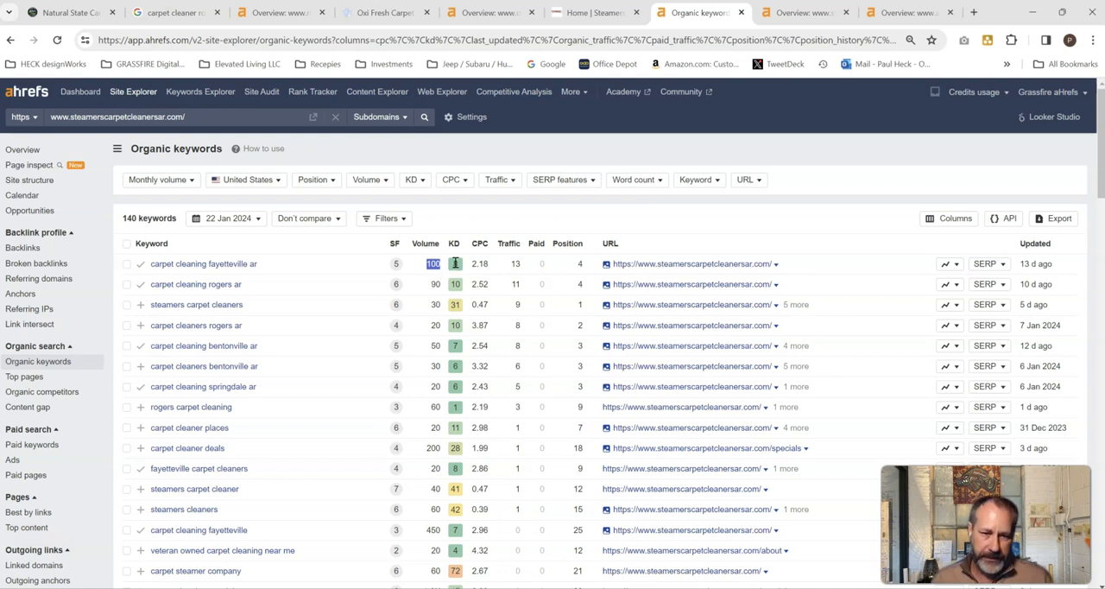
pyautogui.moveTo(461, 267)
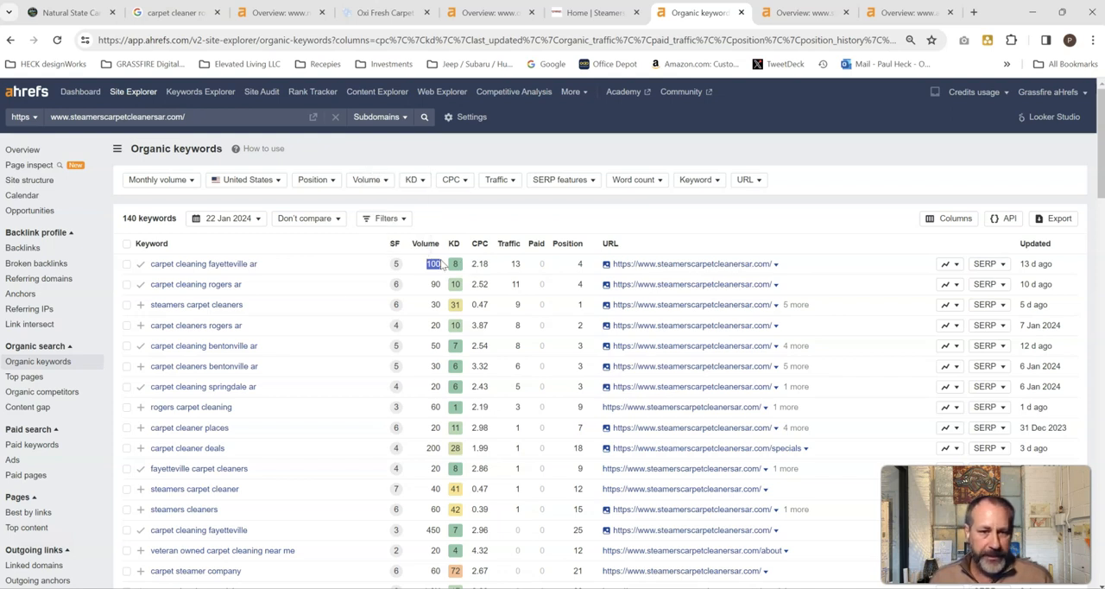
pyautogui.moveTo(397, 340)
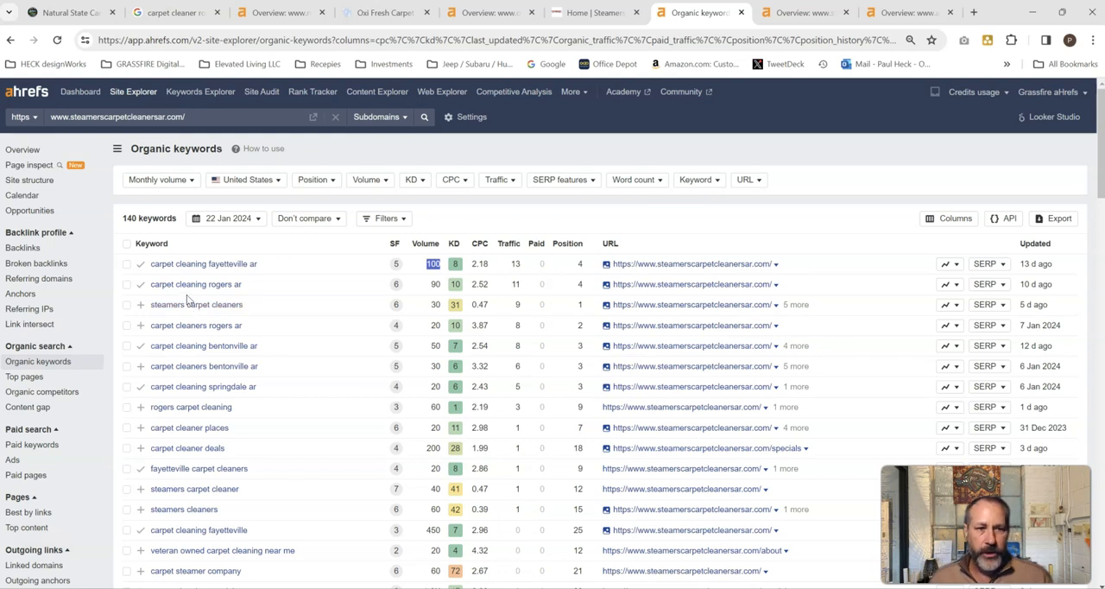
pyautogui.moveTo(445, 296)
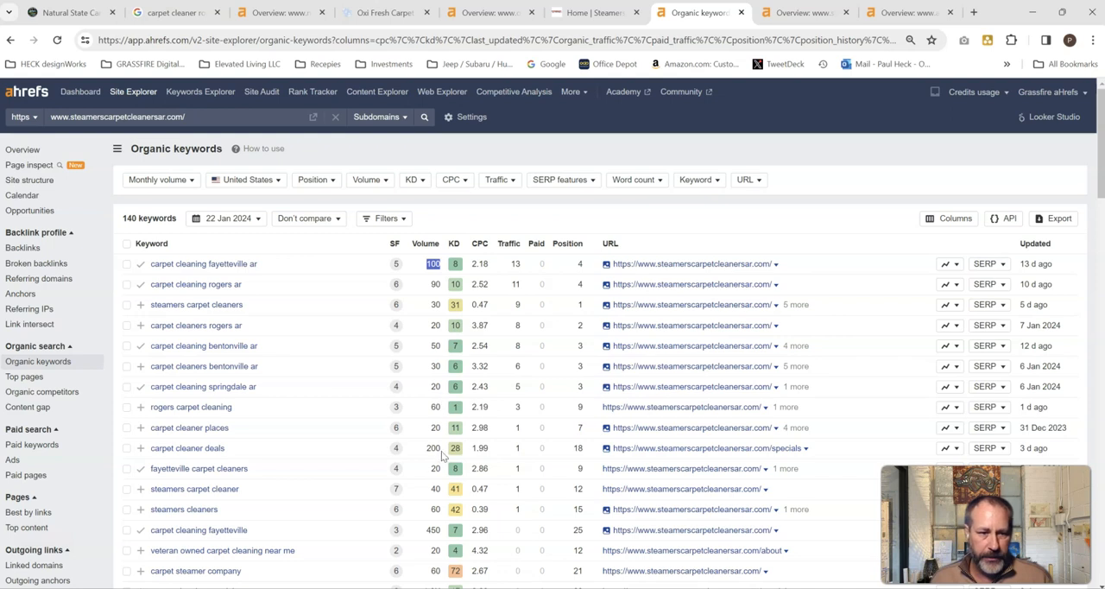
pyautogui.scroll(-3)
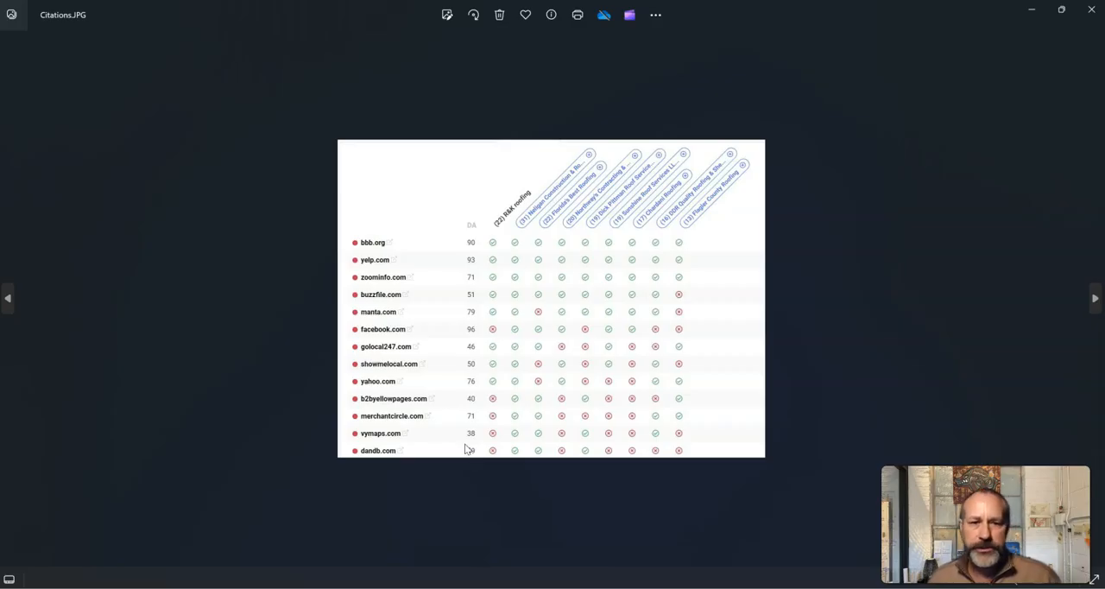
pyautogui.moveTo(531, 270)
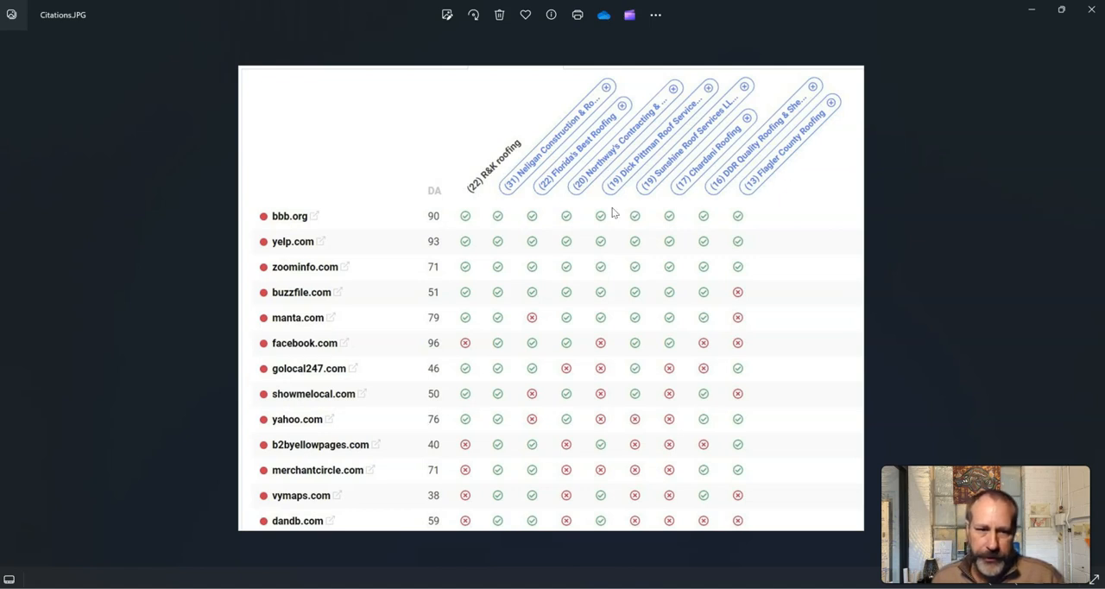
pyautogui.moveTo(468, 229)
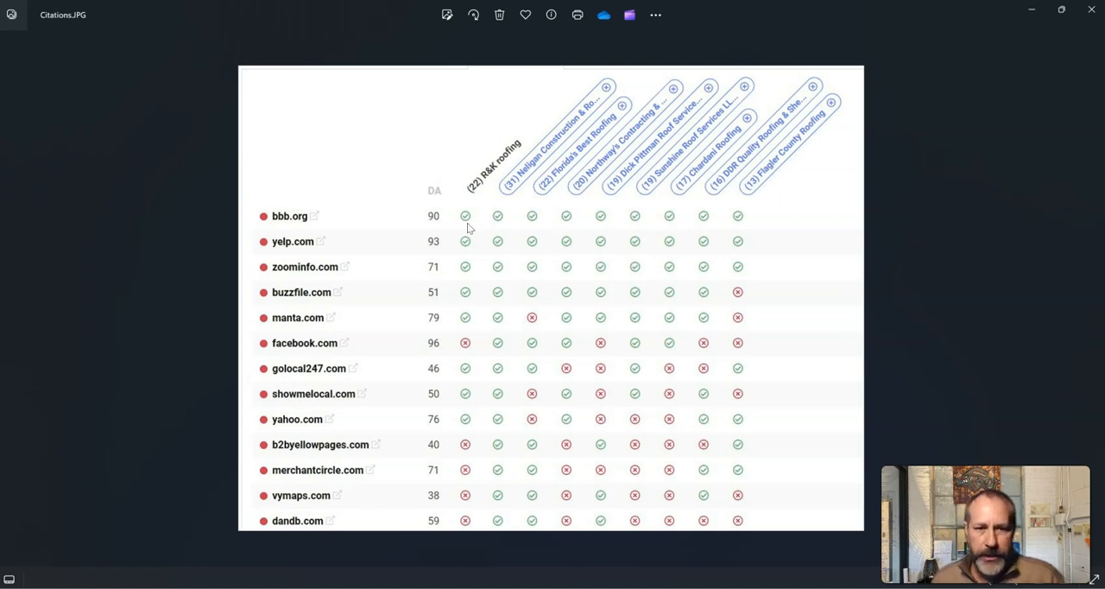
pyautogui.moveTo(472, 222)
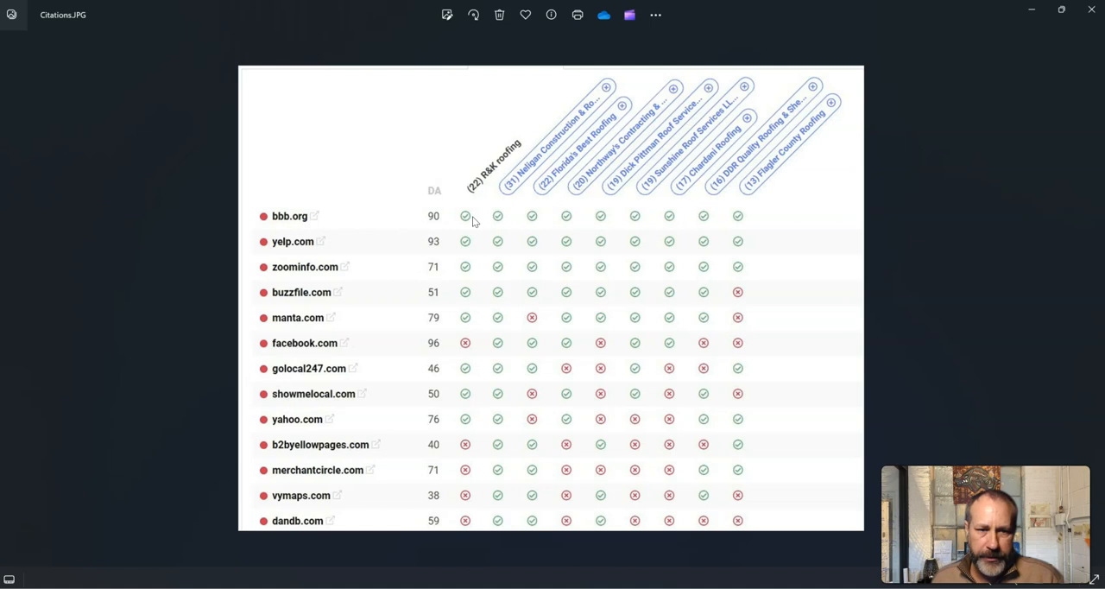
pyautogui.moveTo(617, 343)
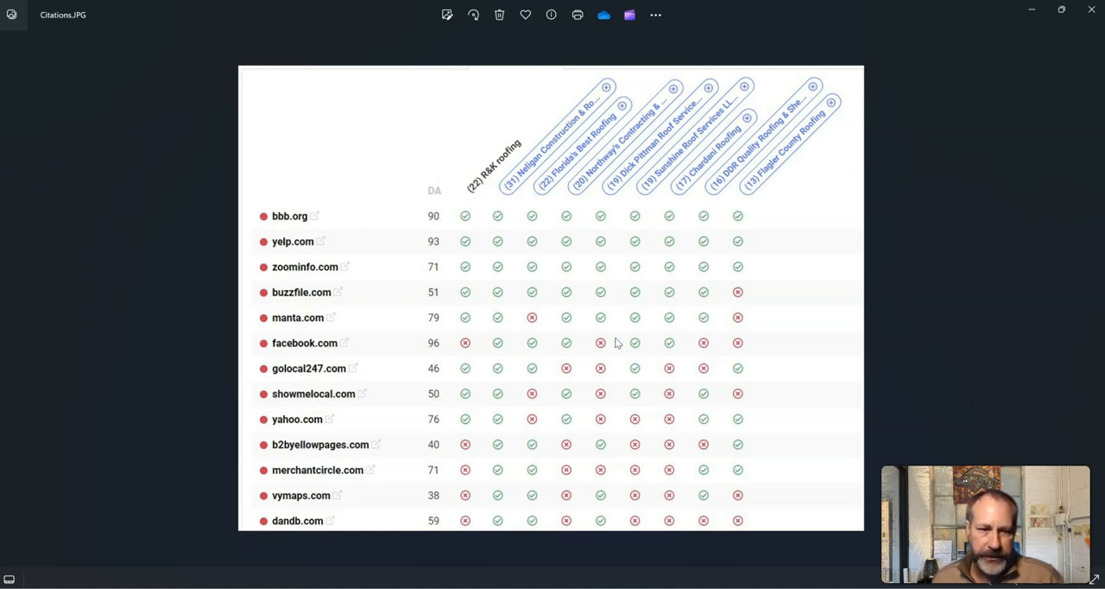
pyautogui.moveTo(464, 343)
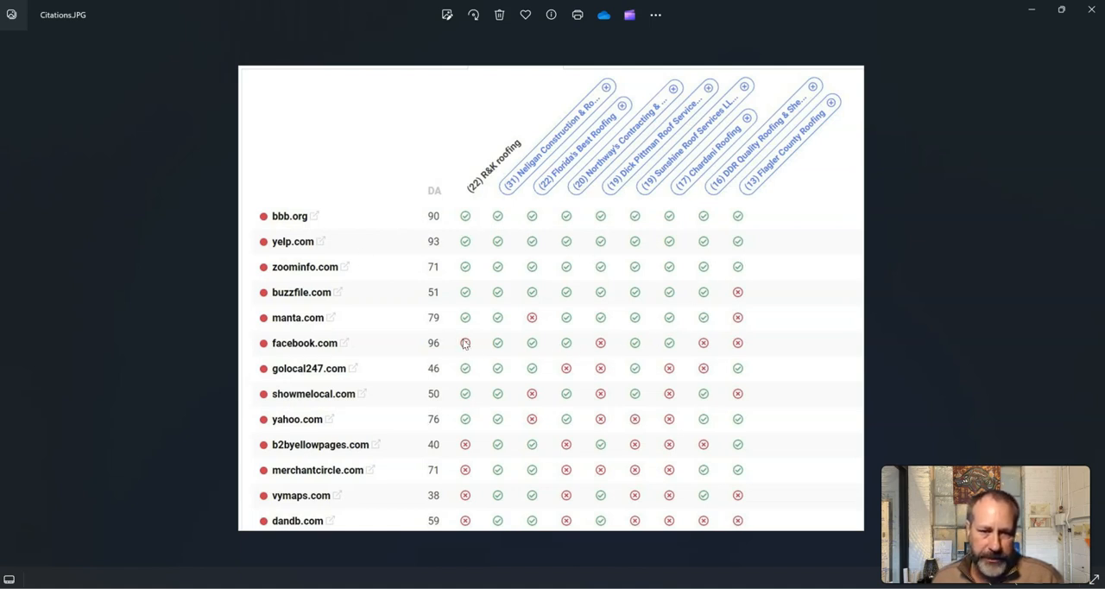
pyautogui.moveTo(474, 348)
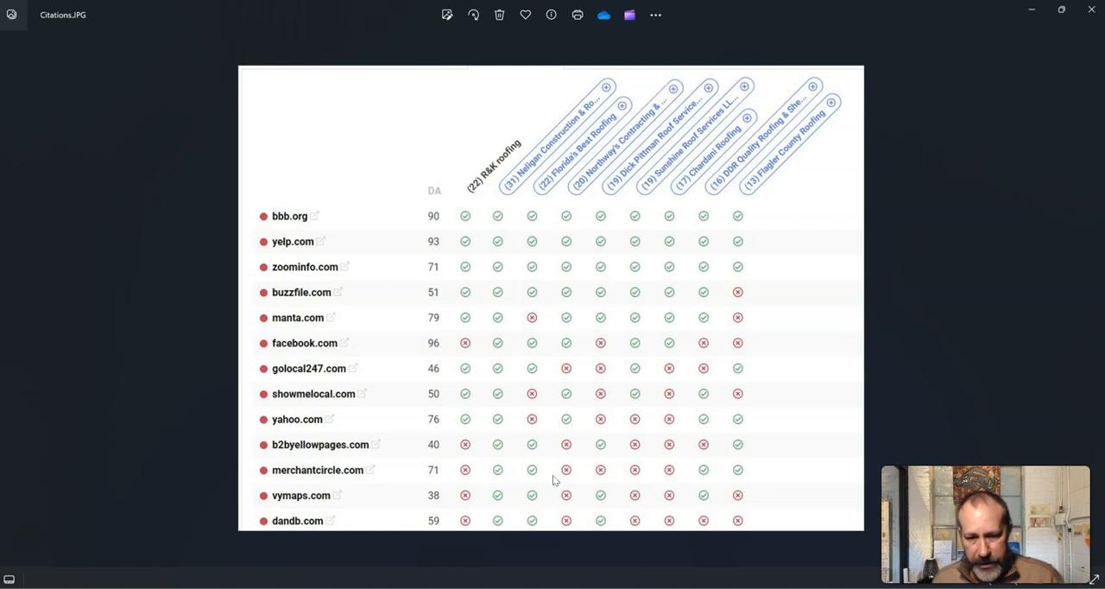
pyautogui.moveTo(464, 466)
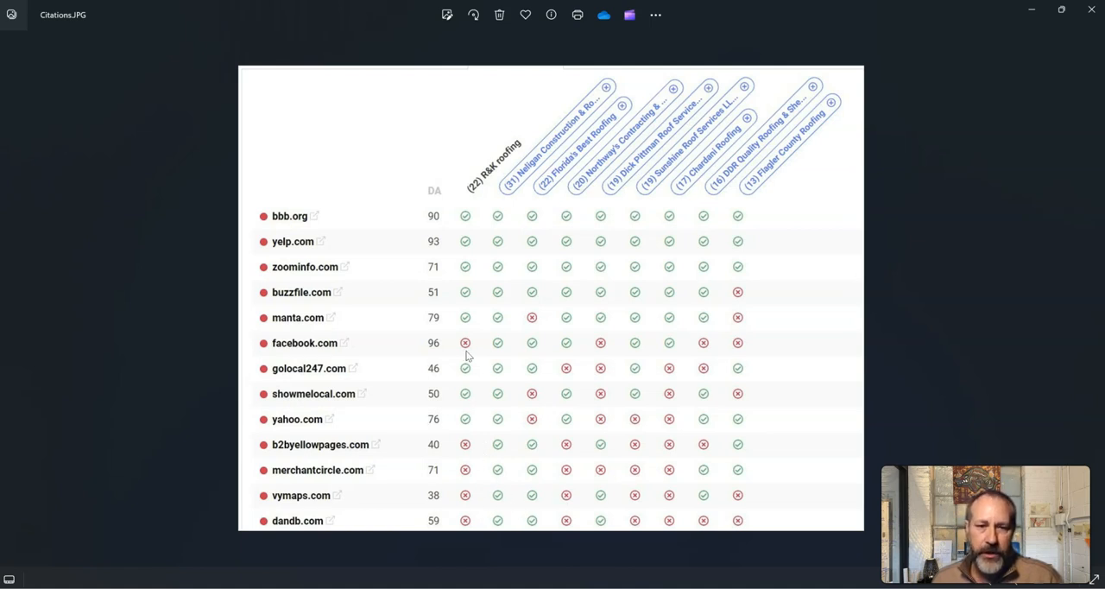
pyautogui.moveTo(462, 340)
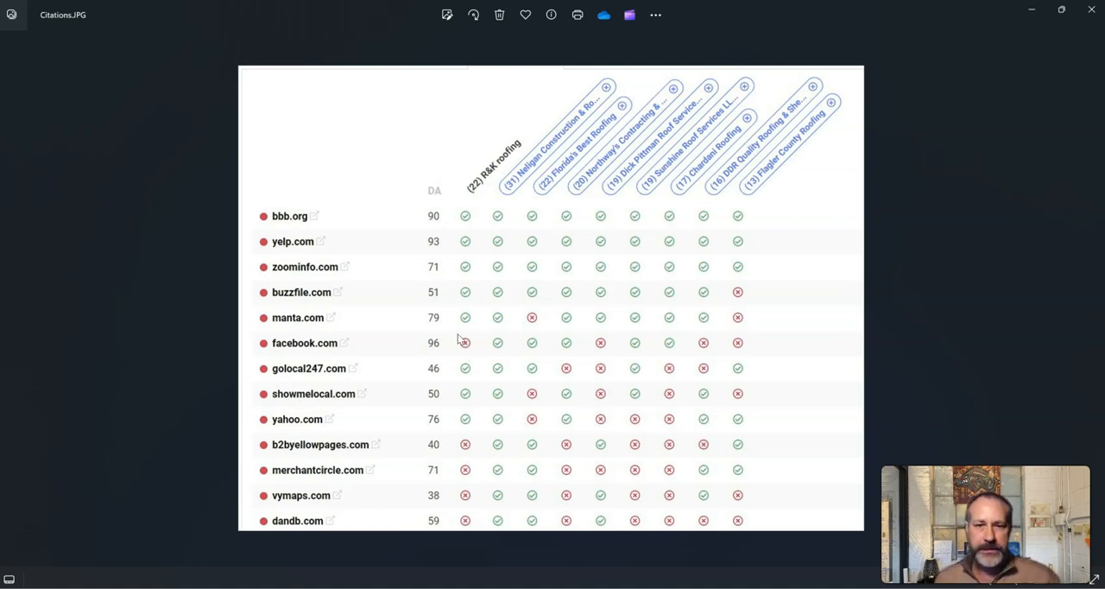
pyautogui.moveTo(1091, 9)
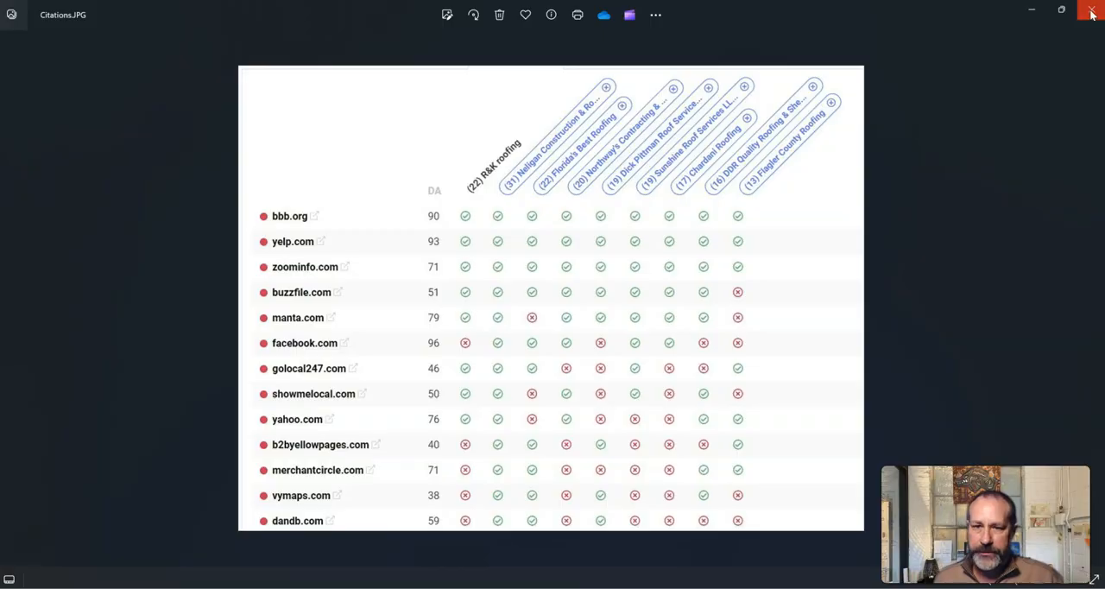
# Close the Citations.JPG chart in Photos to return to the nscarpet.com homepage
pyautogui.click(1092, 15)
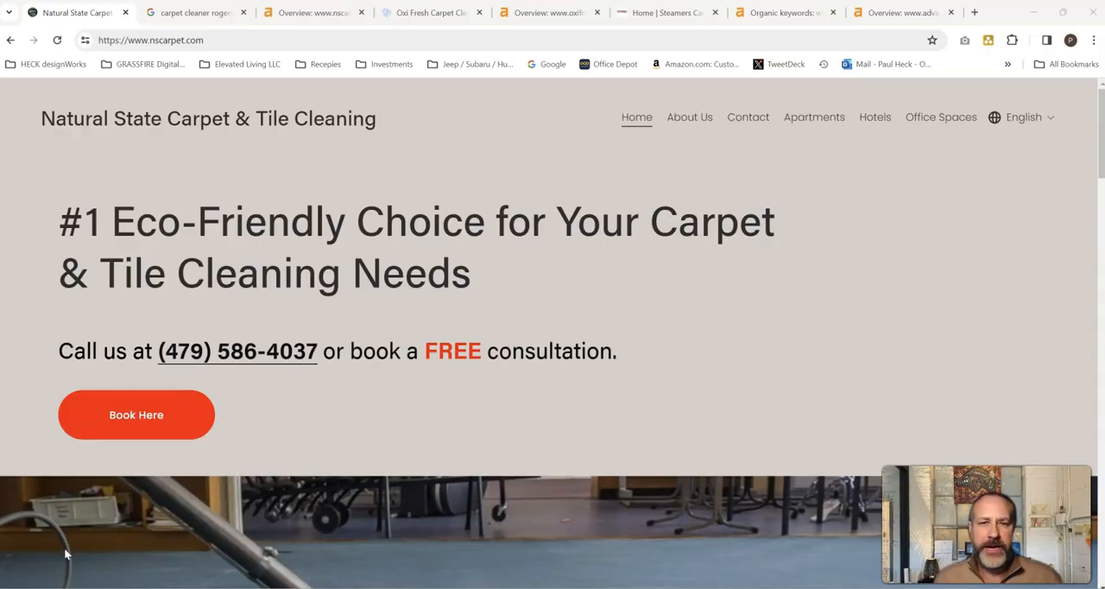